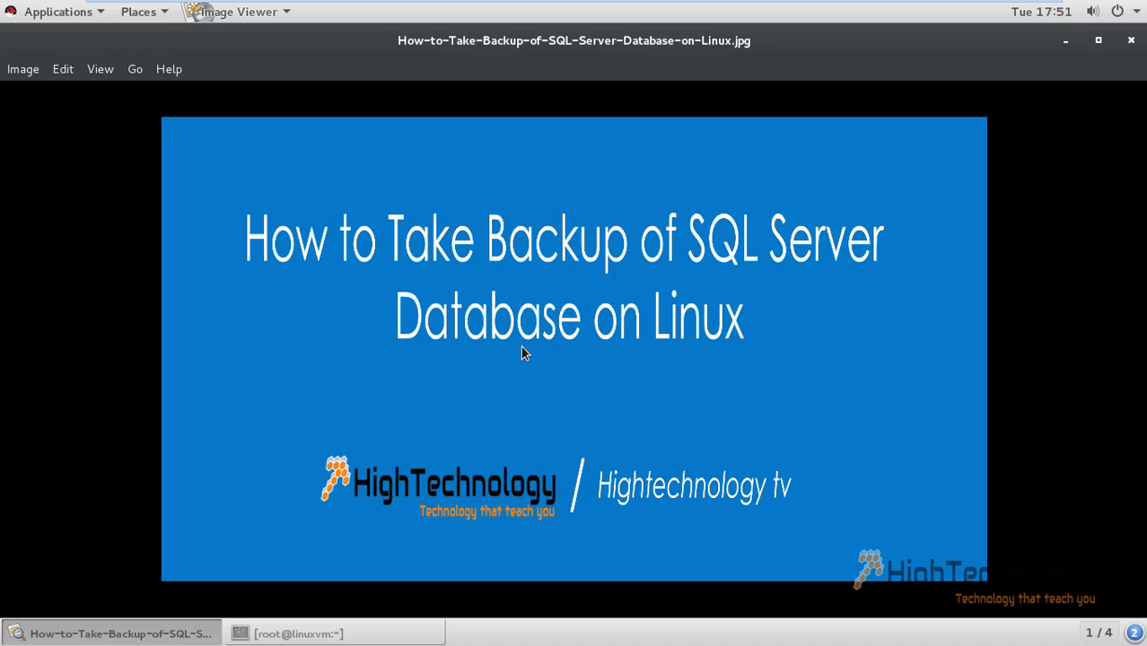
pyautogui.moveTo(708, 384)
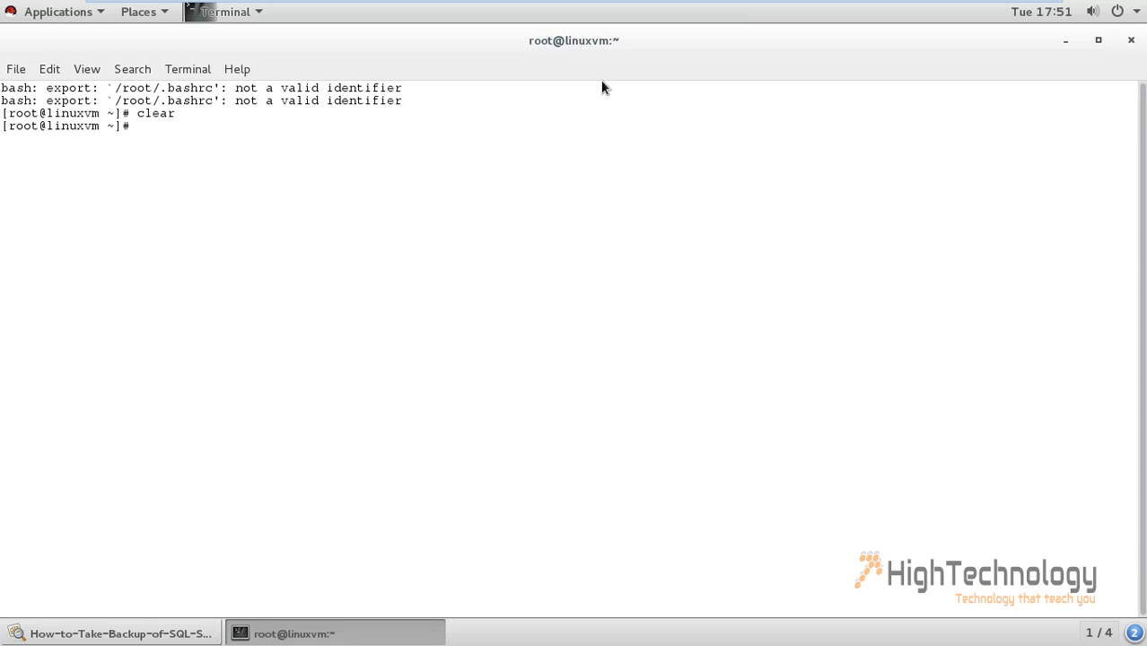
# Run sqlcmd -S 192.168.160.141 -U SA and enter the SA password to get the 1> prompt
pyautogui.write('sqlcmd -')
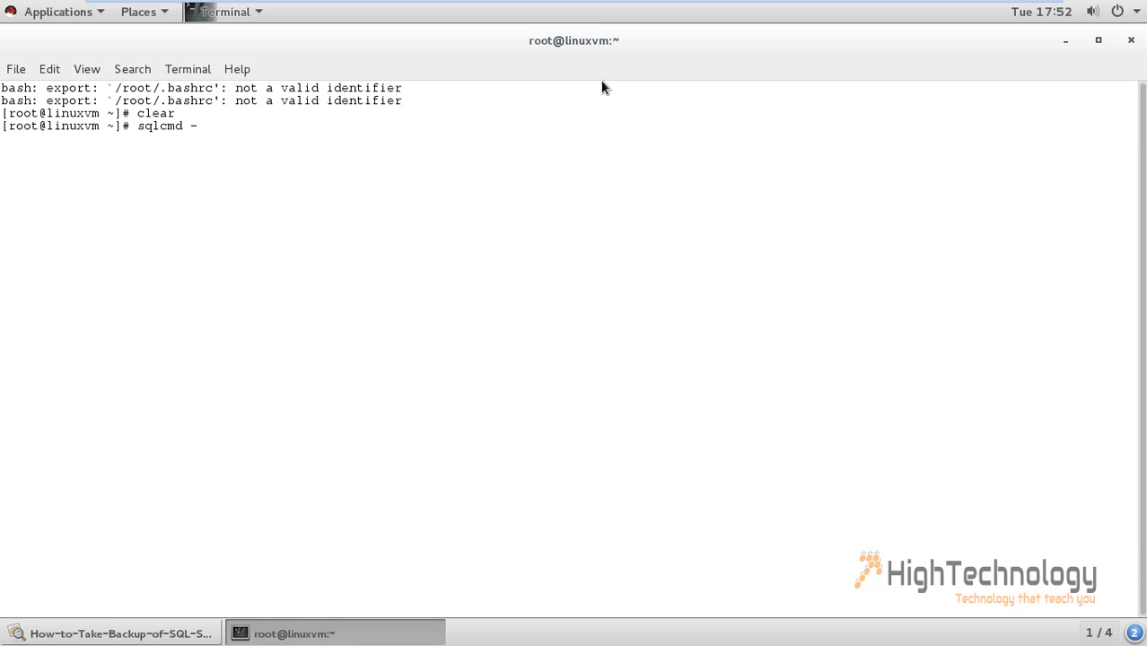
pyautogui.write('s 192')
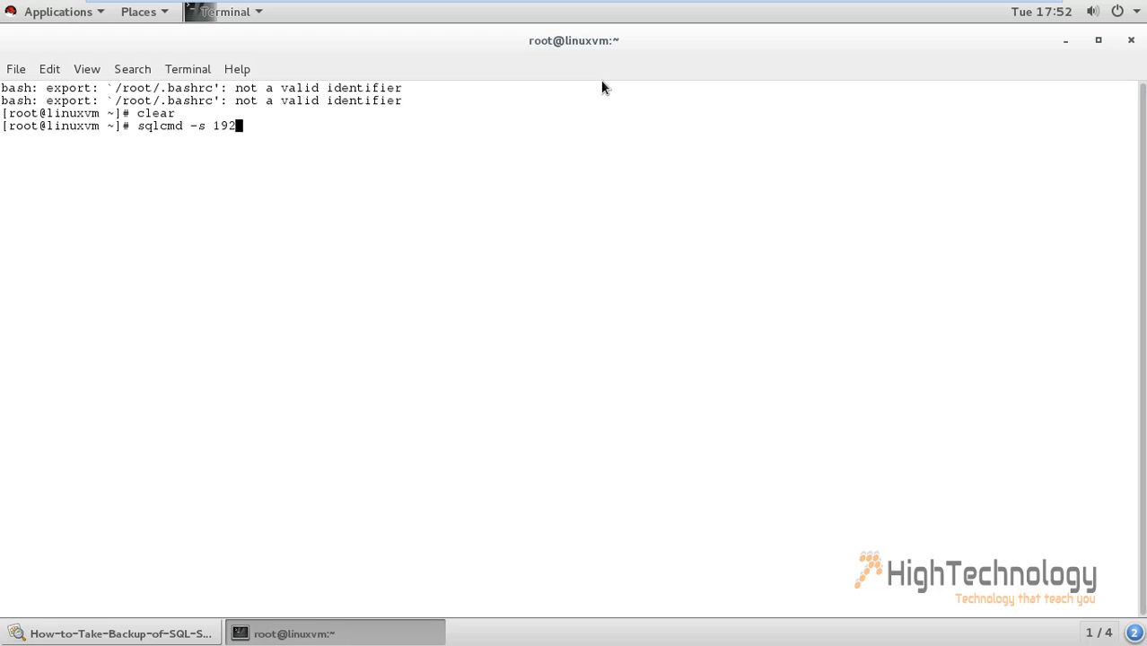
pyautogui.write('.168.')
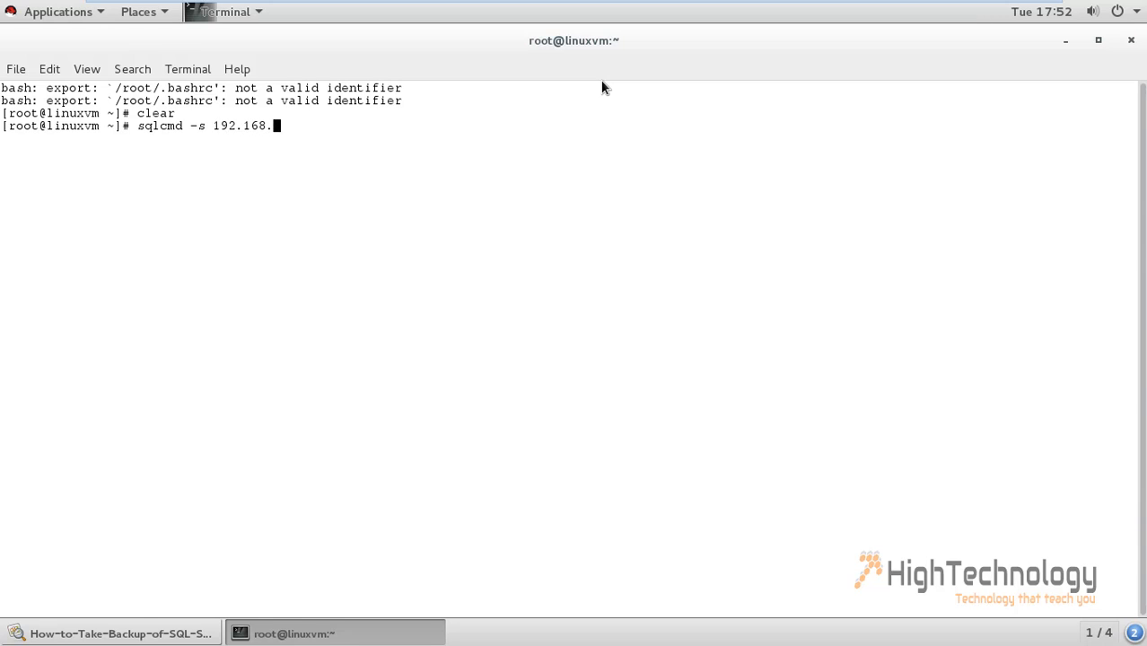
pyautogui.write('160.1')
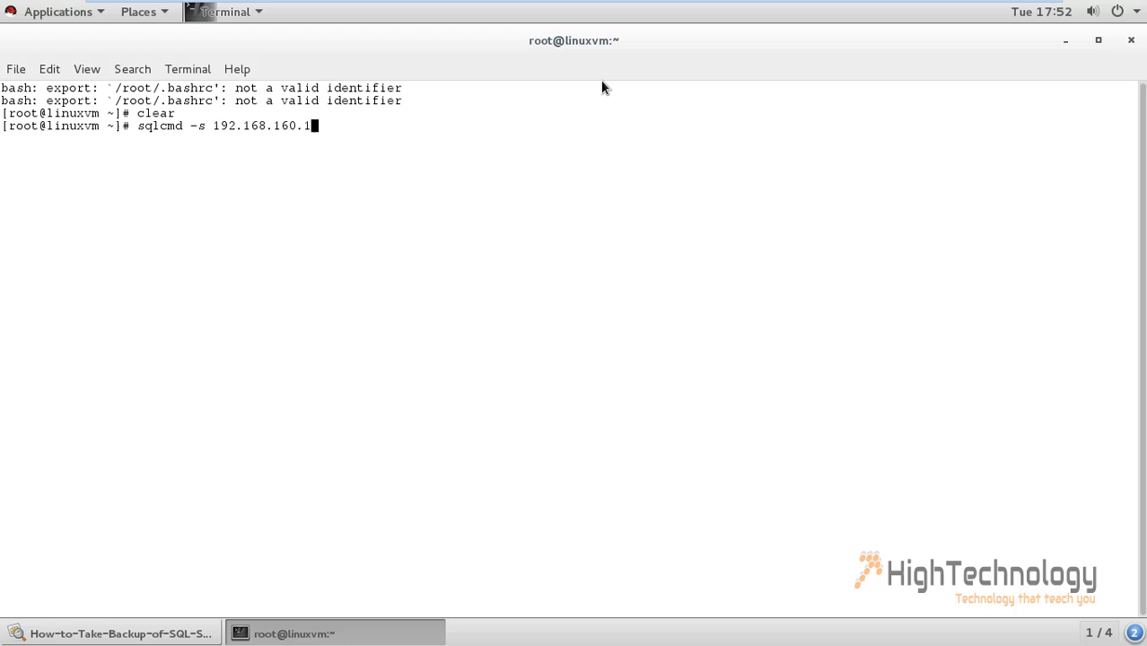
pyautogui.write('41')
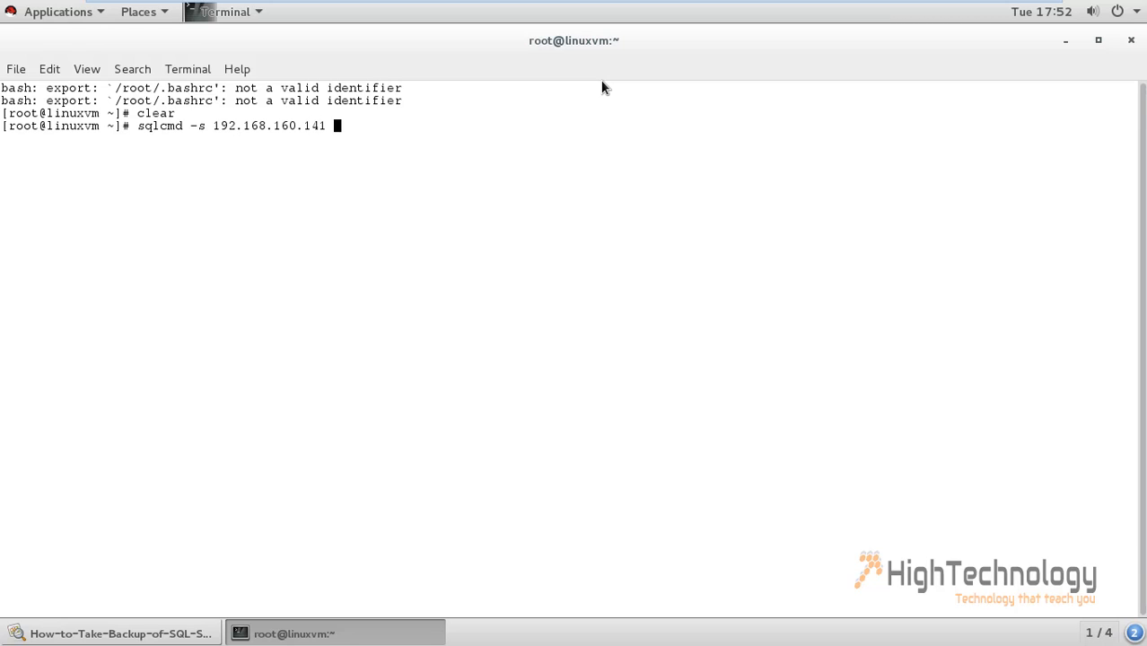
pyautogui.write('-U SA')
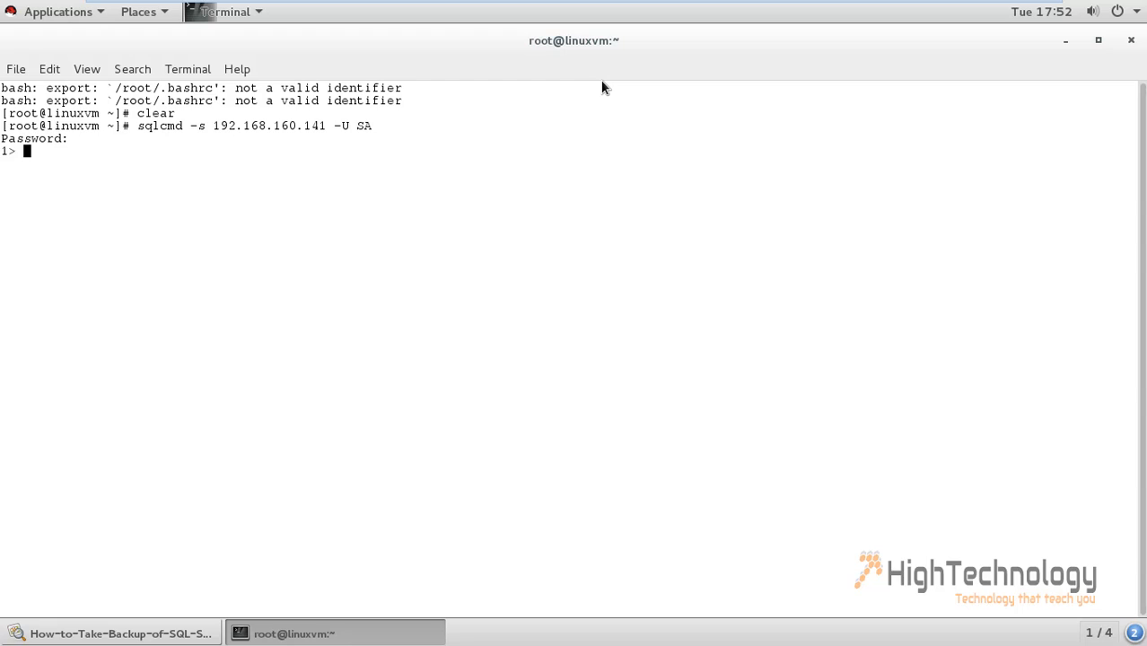
# Begin the statement backup database TestDB to Disk= at the 1> prompt
pyautogui.write('backup datab')
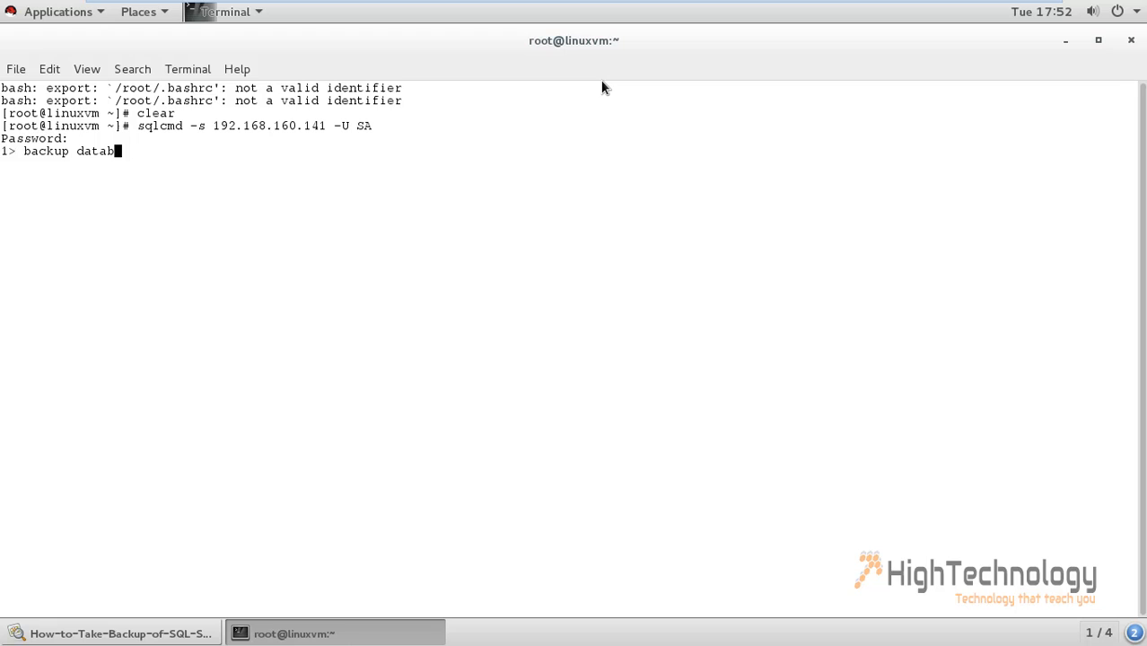
pyautogui.write('ase')
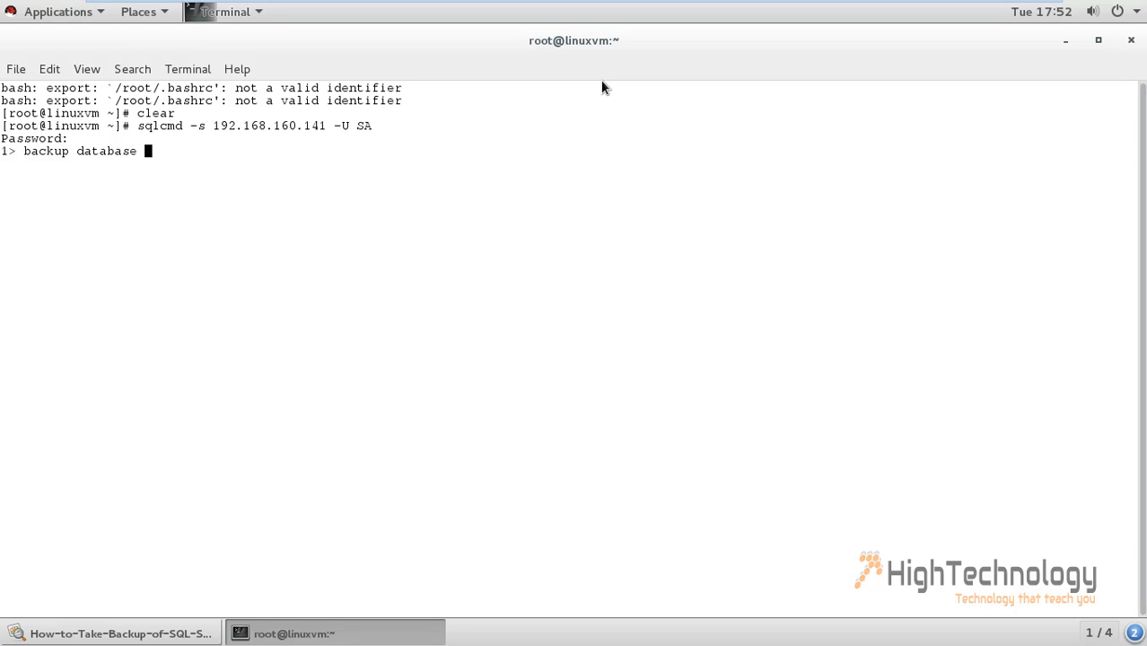
pyautogui.write('TestDB')
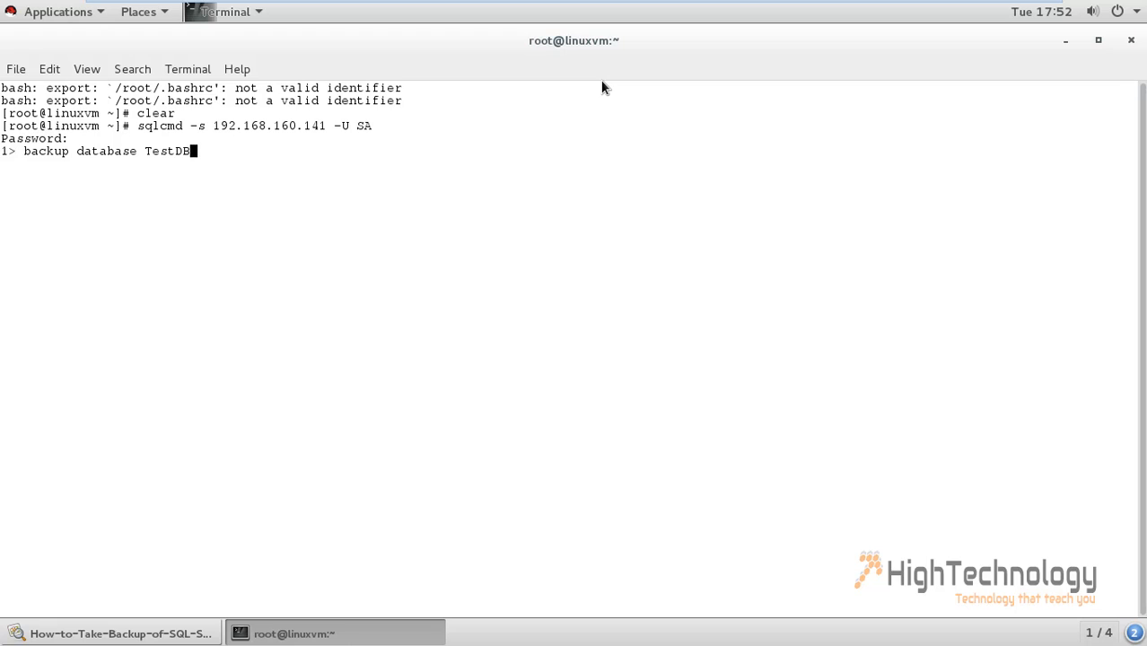
pyautogui.write('to Di')
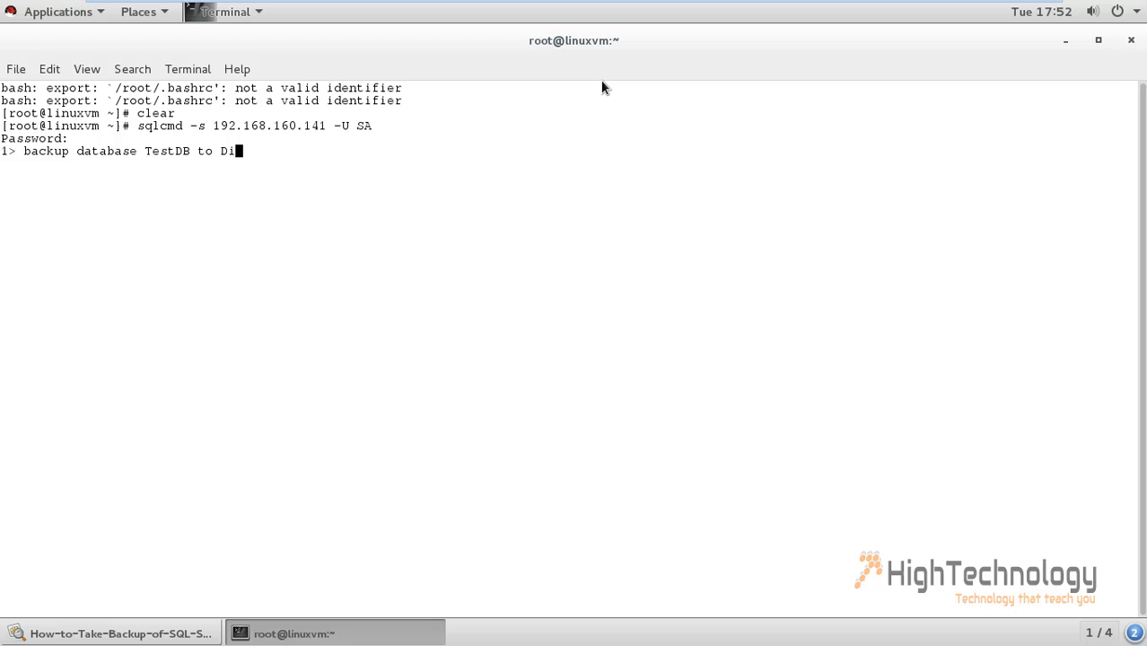
pyautogui.write('sk=')
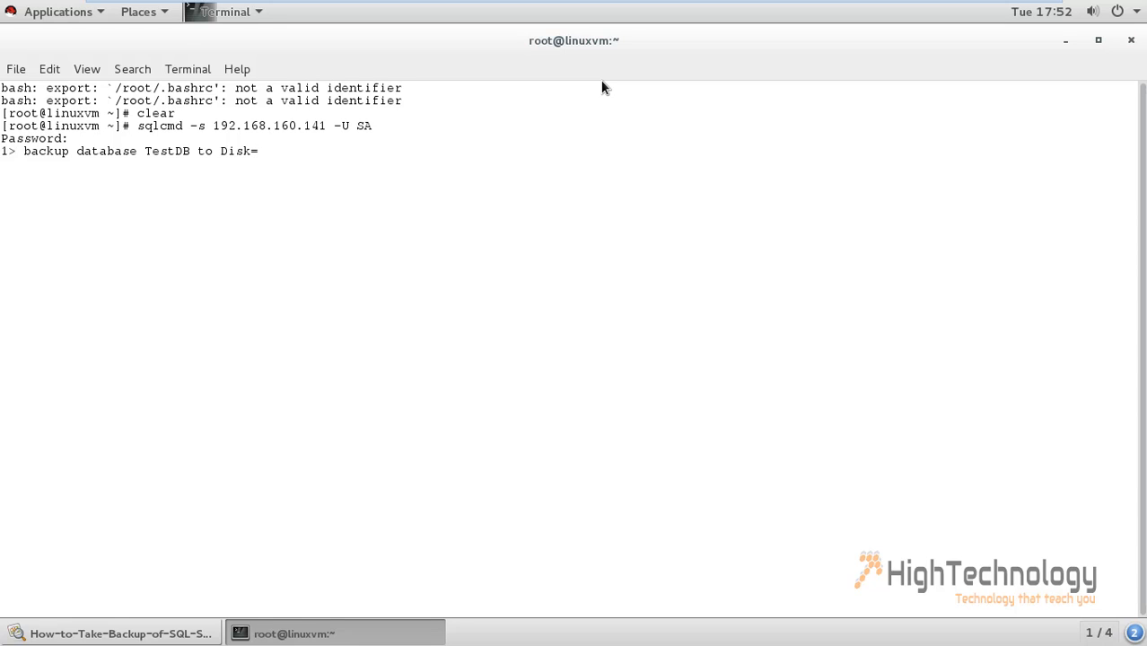
# Give the backup target path '/var/opt/mssql/data/testdb.bak'
pyautogui.write("''")
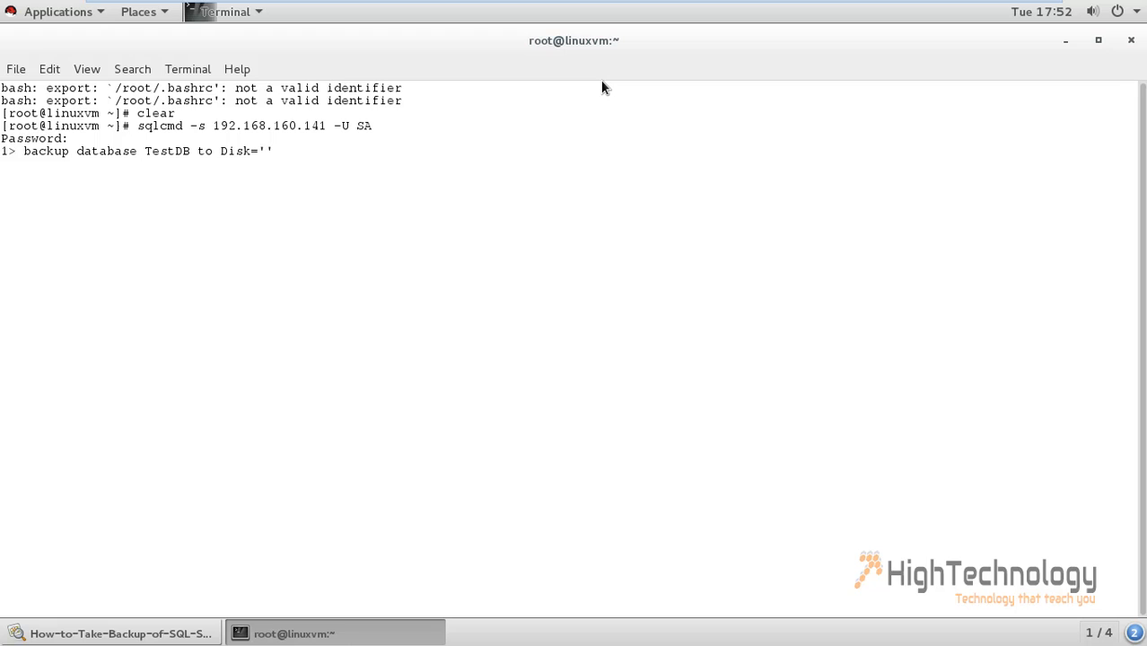
pyautogui.write('/var')
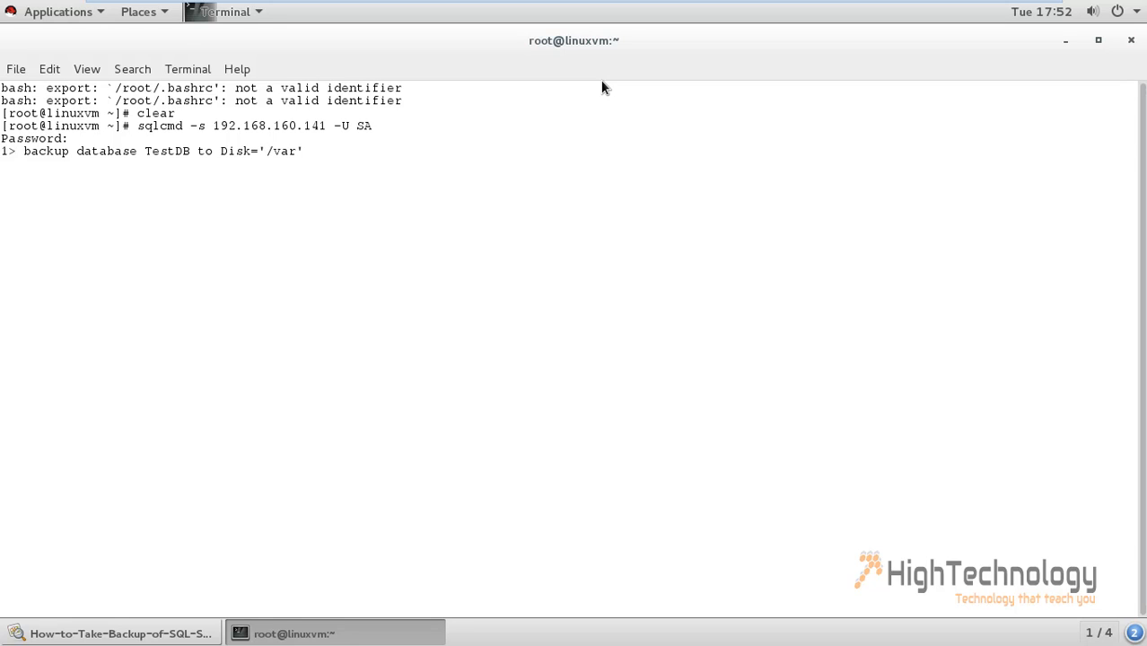
pyautogui.write('/opt/m')
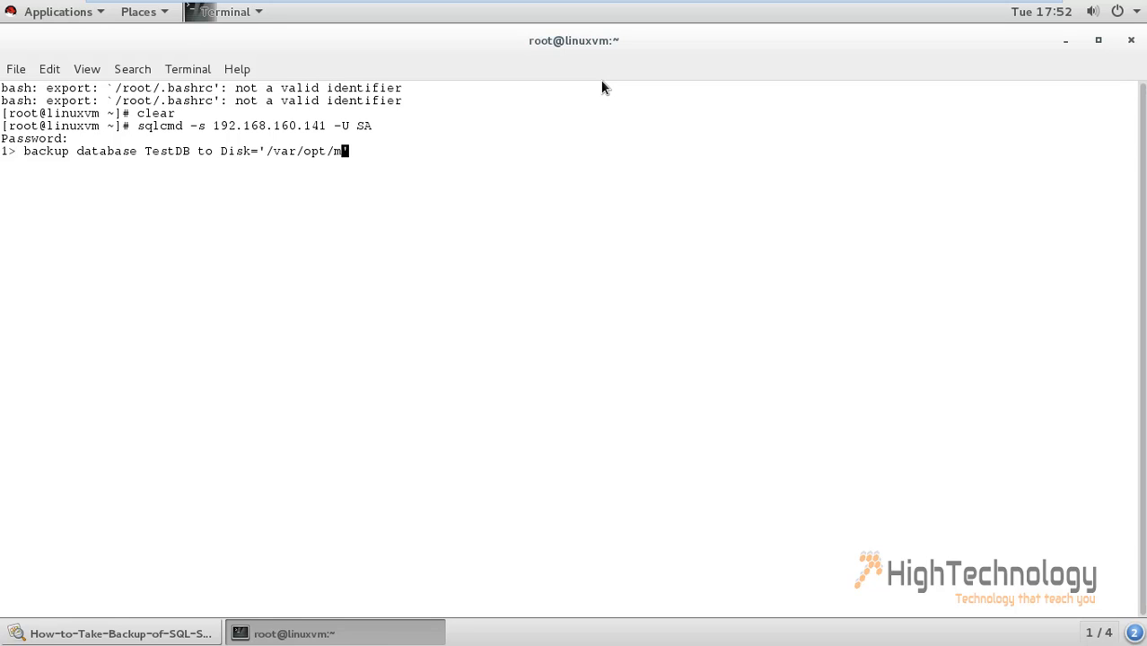
pyautogui.write('sql')
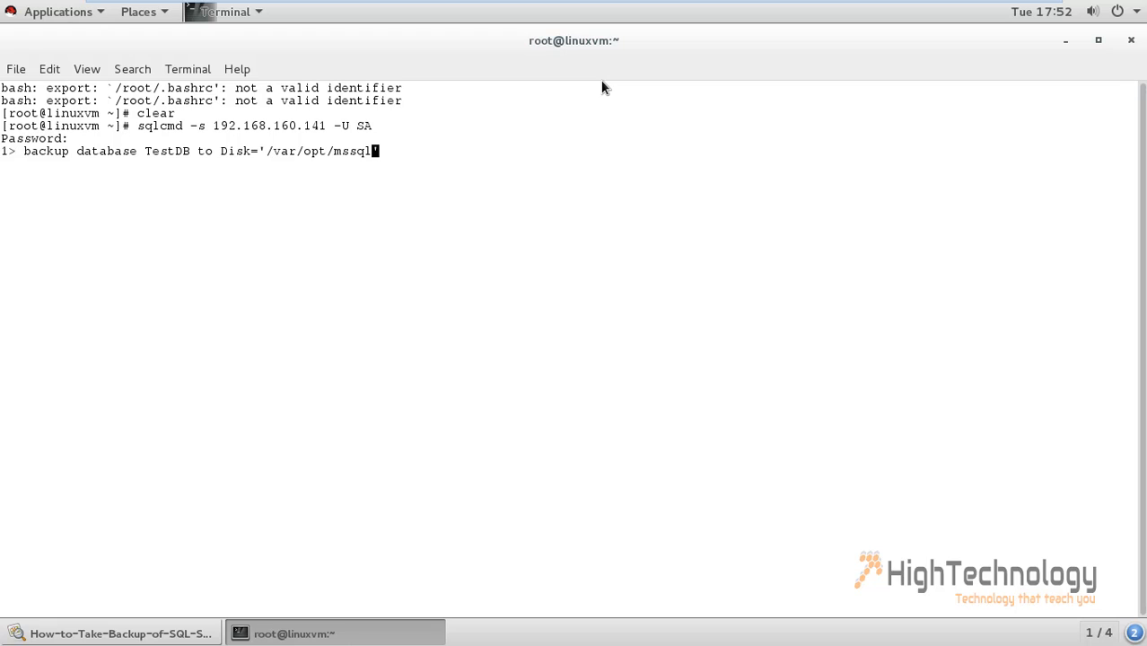
pyautogui.write('/da')
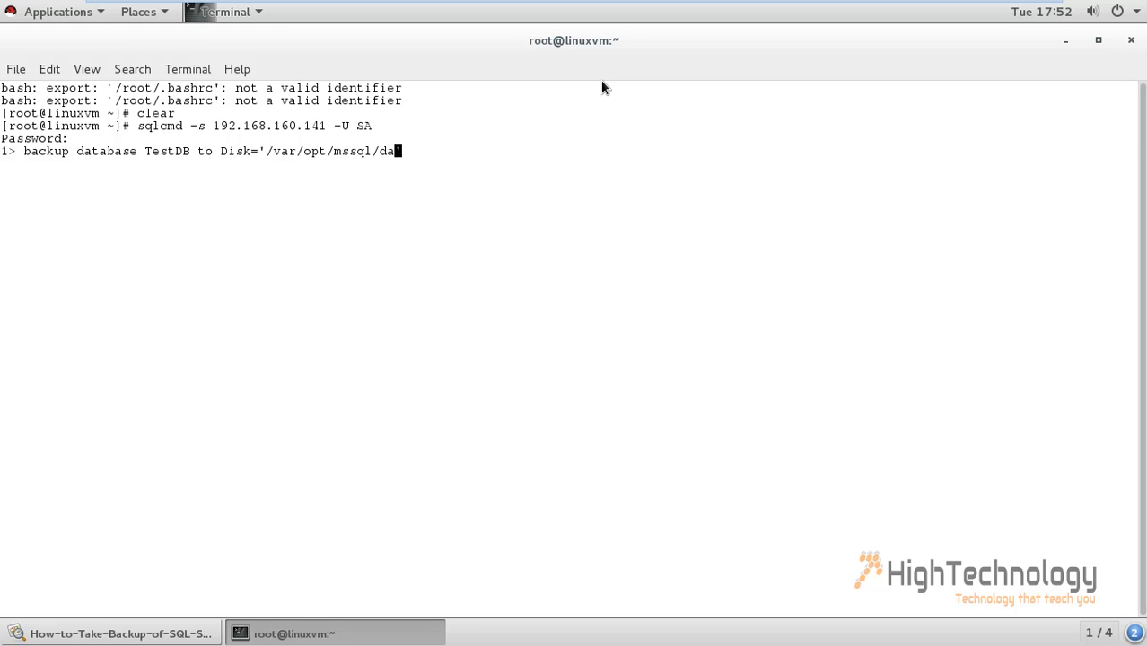
pyautogui.write('ta/')
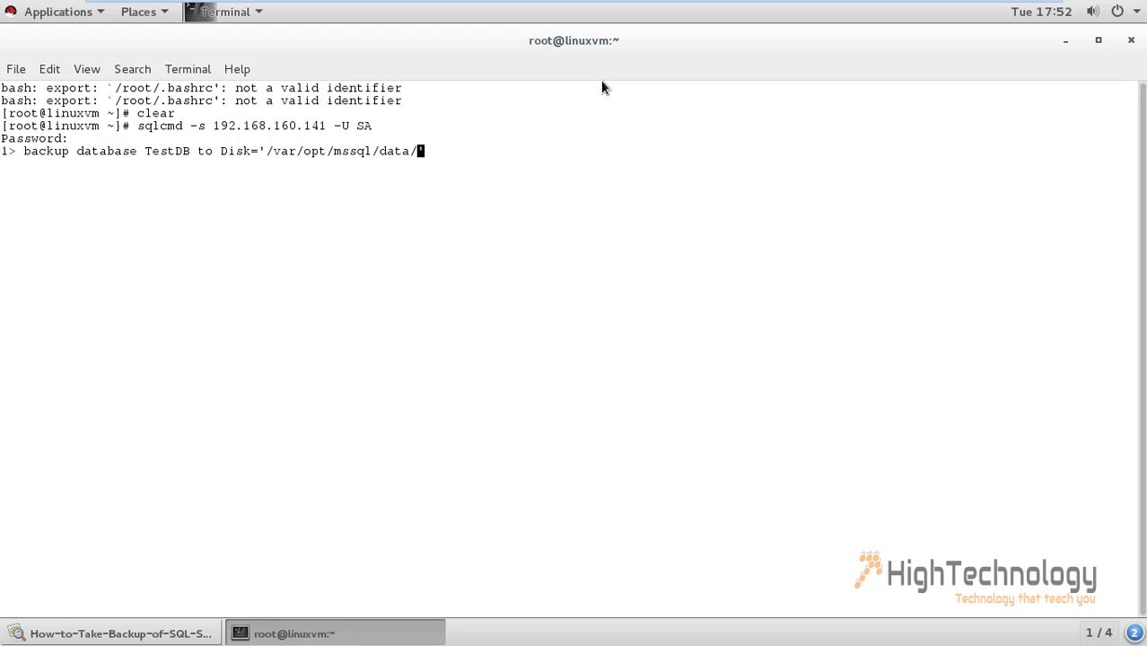
pyautogui.write('testdb.')
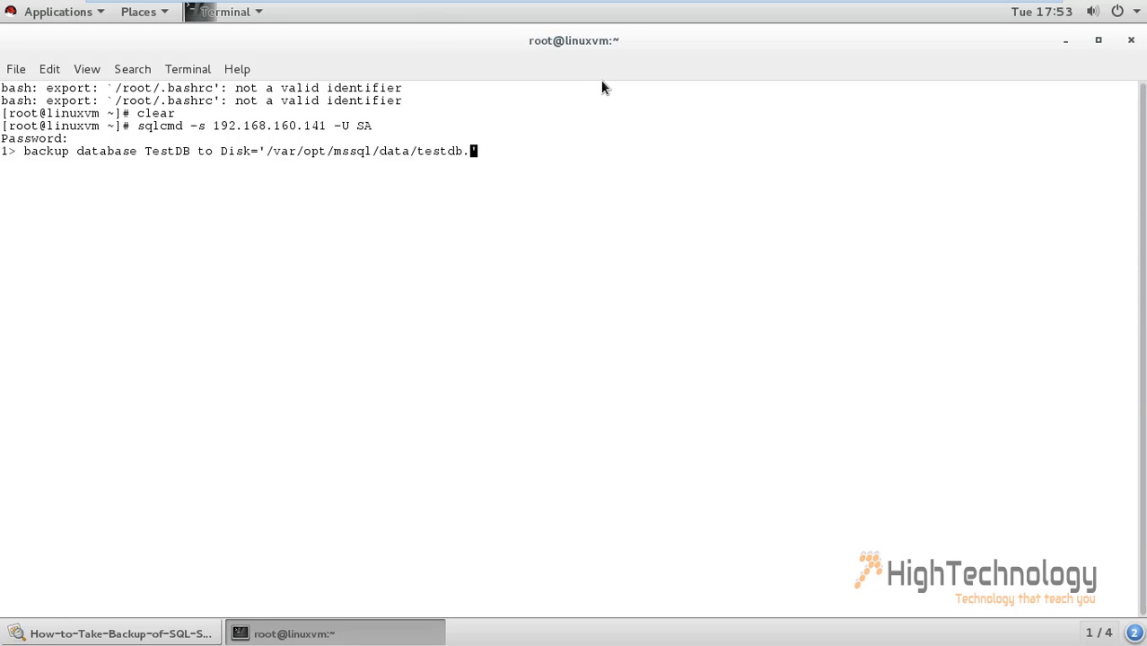
pyautogui.write("bak' w")
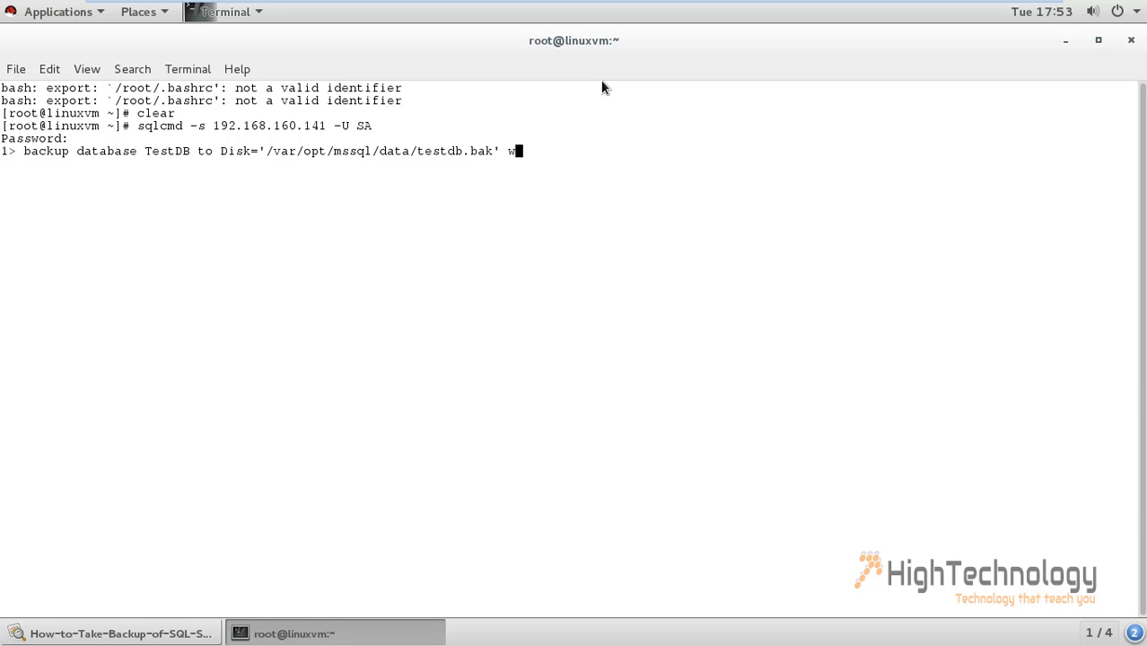
# Add the with clause options NOREWIND, NOINIT, NOUNLOAD, SKIP
pyautogui.write('ith')
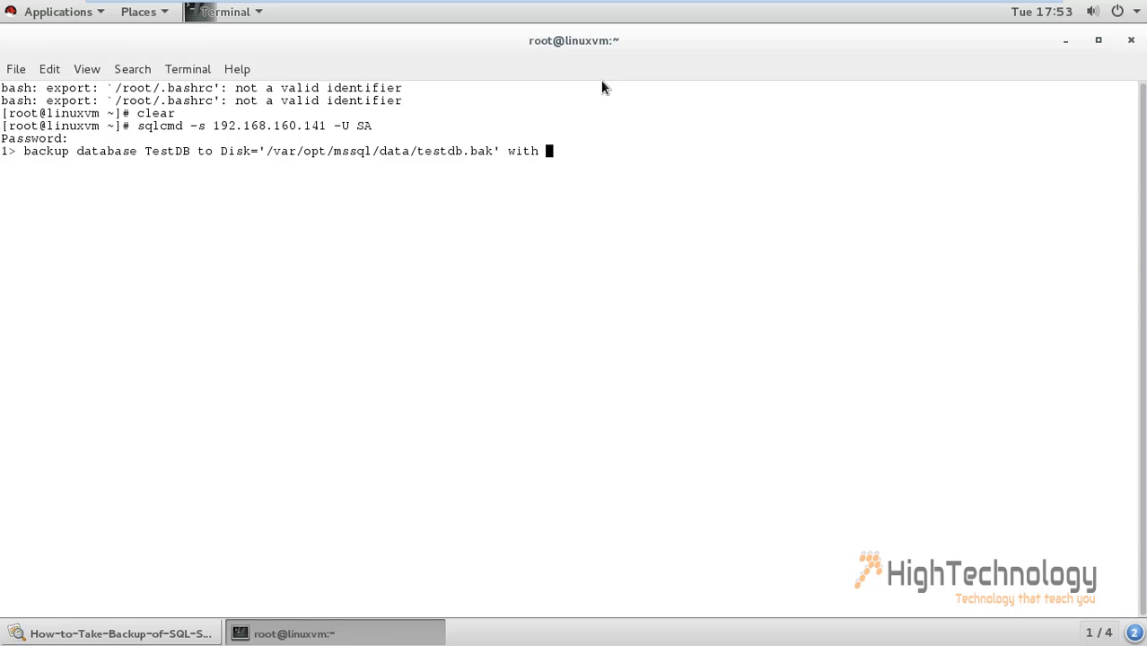
pyautogui.write('No')
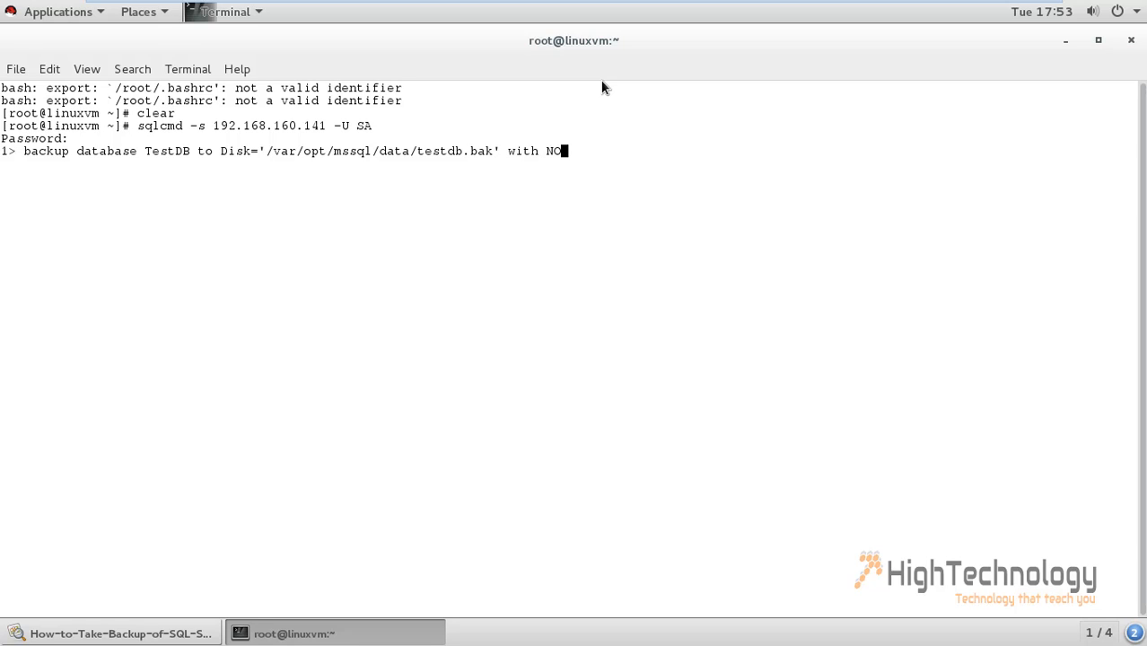
pyautogui.write('REWIN')
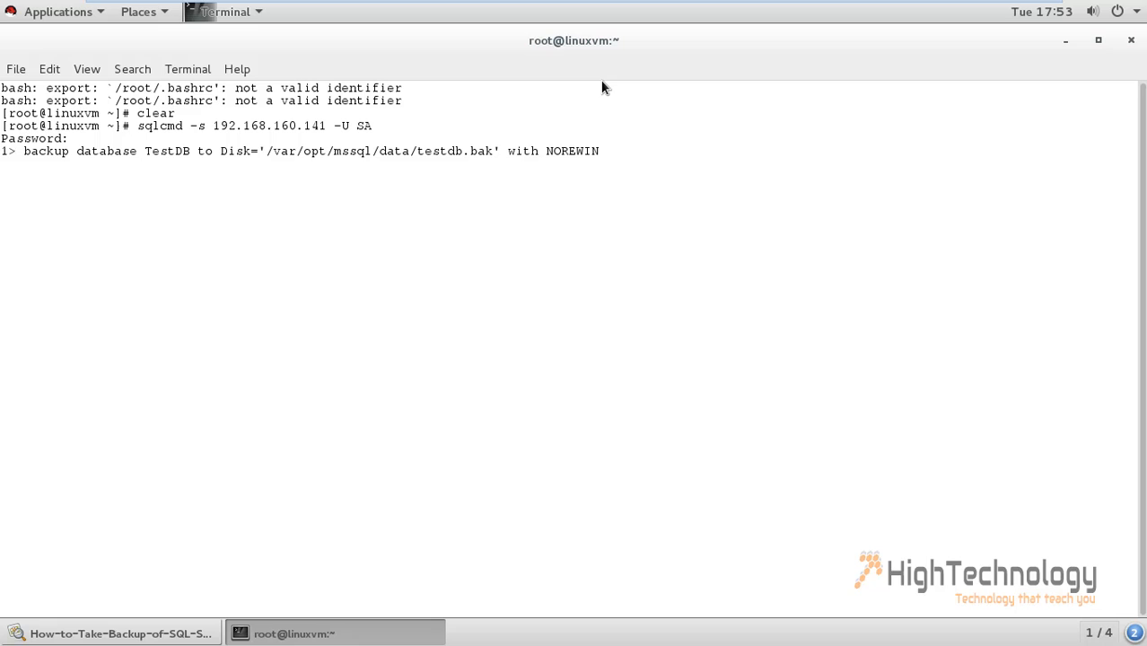
pyautogui.write('D,')
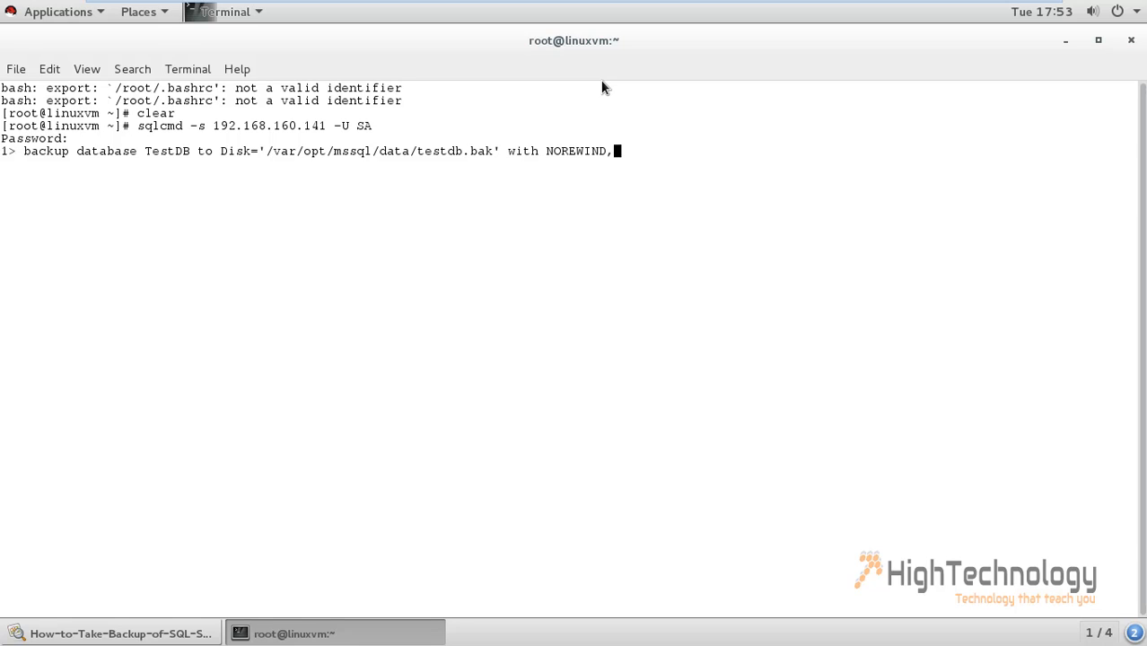
pyautogui.write('NOINIT')
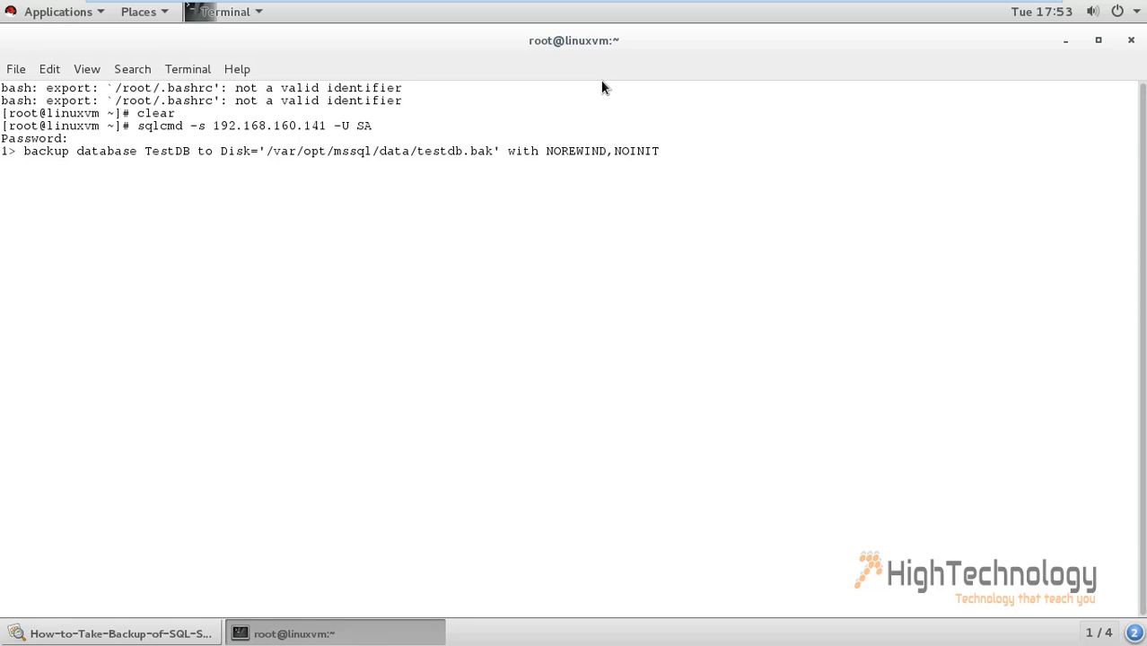
pyautogui.write(', NO')
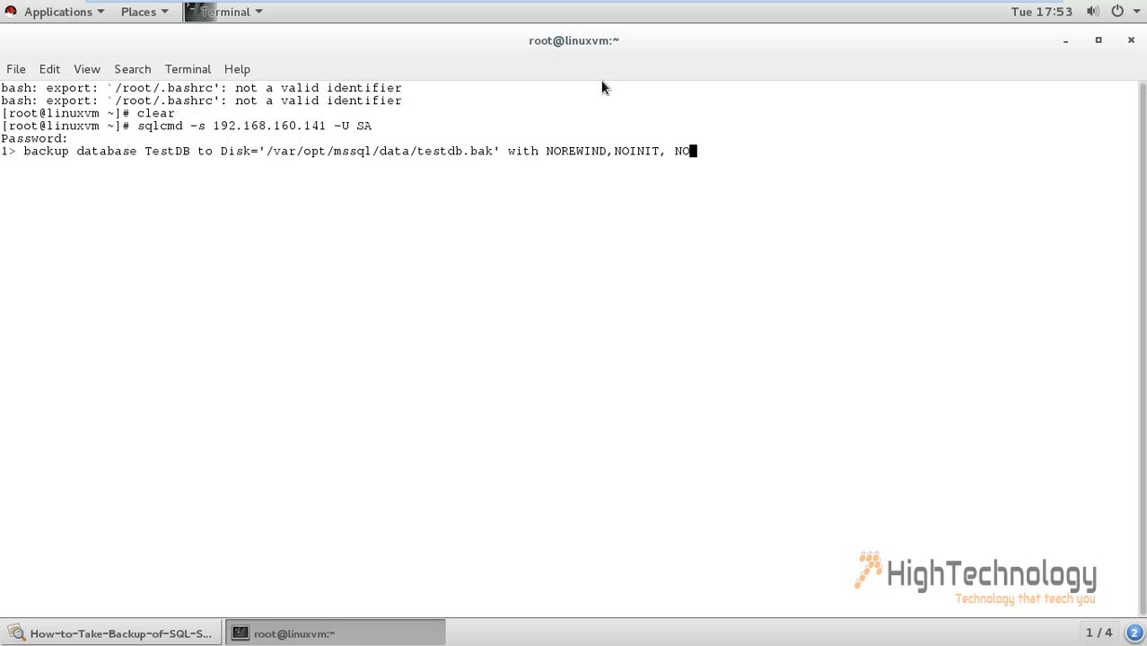
pyautogui.write('U')
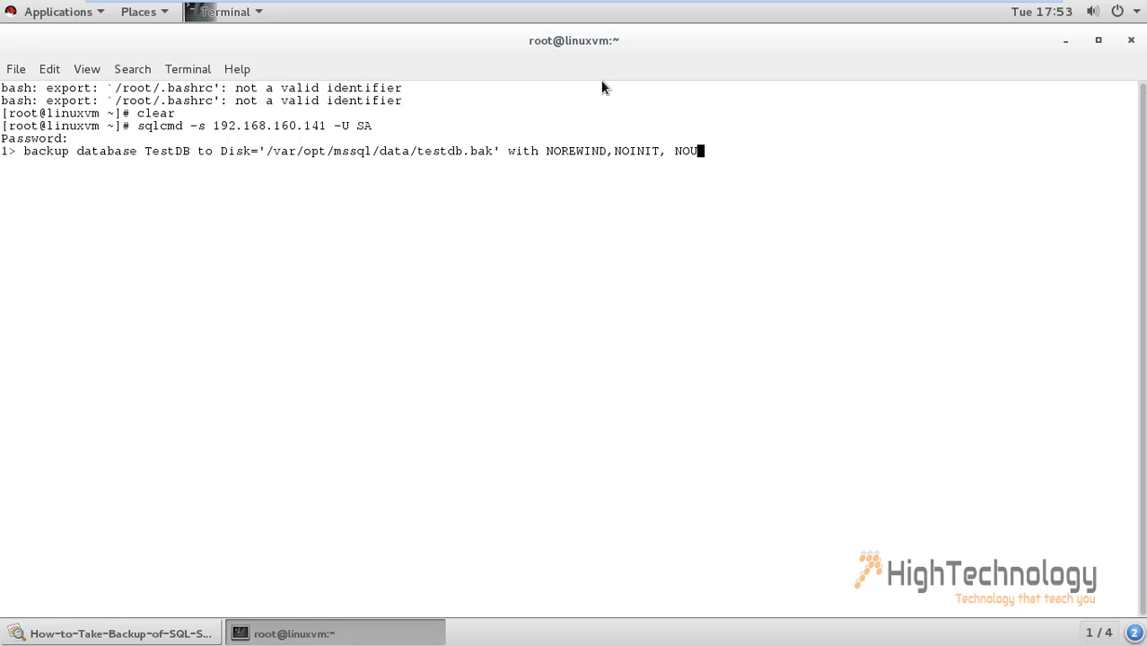
pyautogui.write('NLOAD')
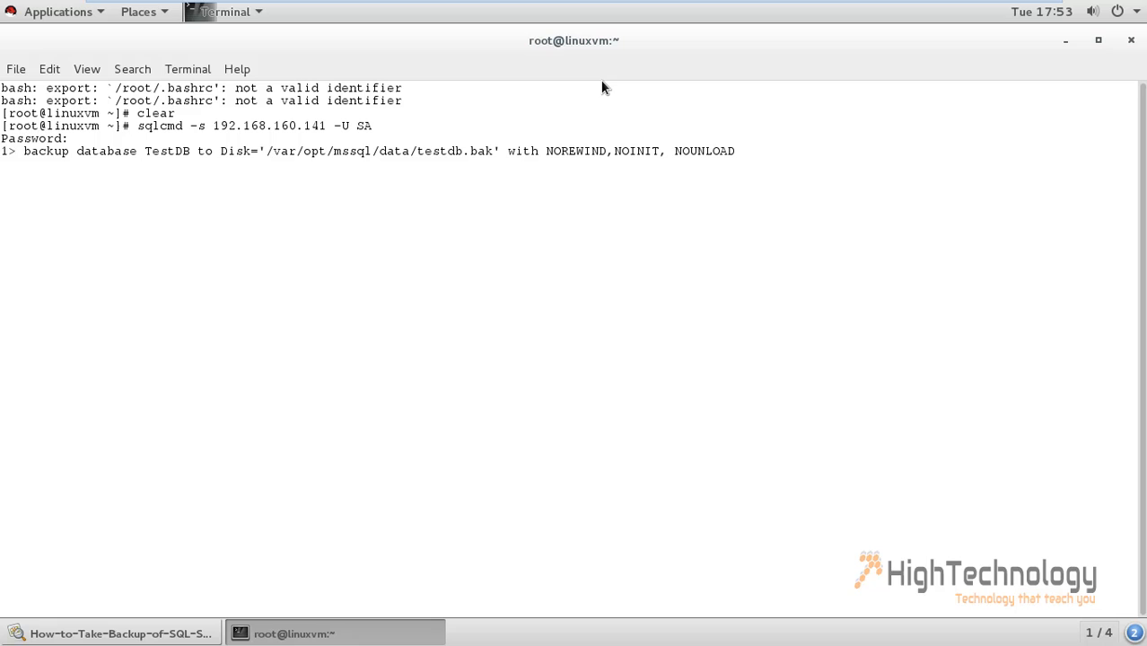
pyautogui.write(', S')
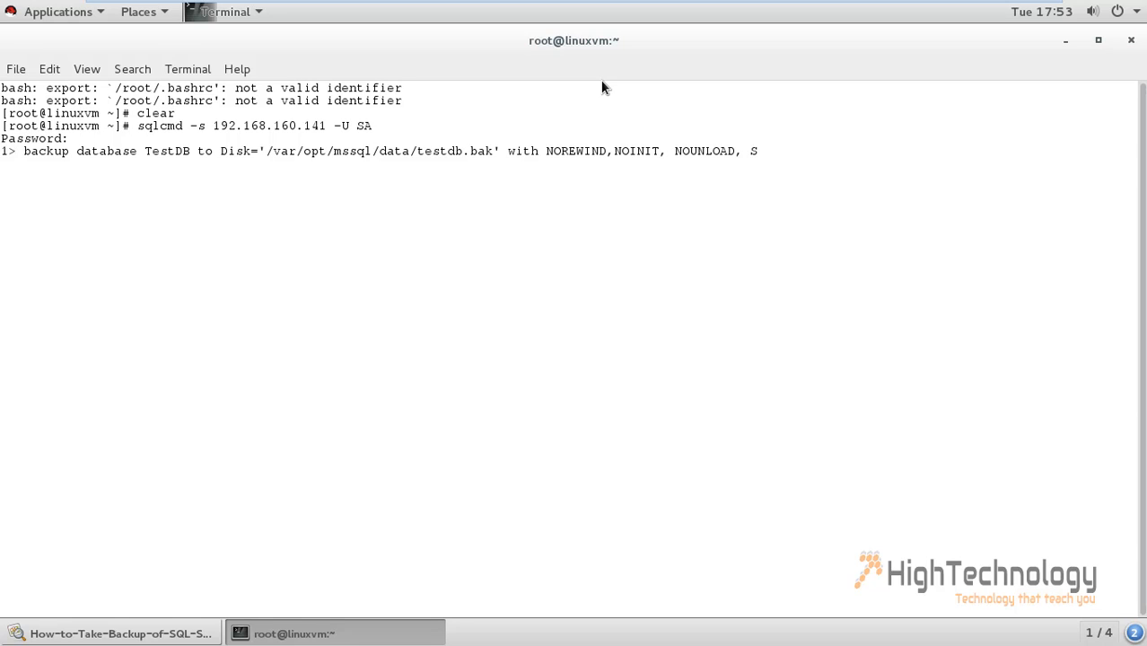
pyautogui.write('KIP,')
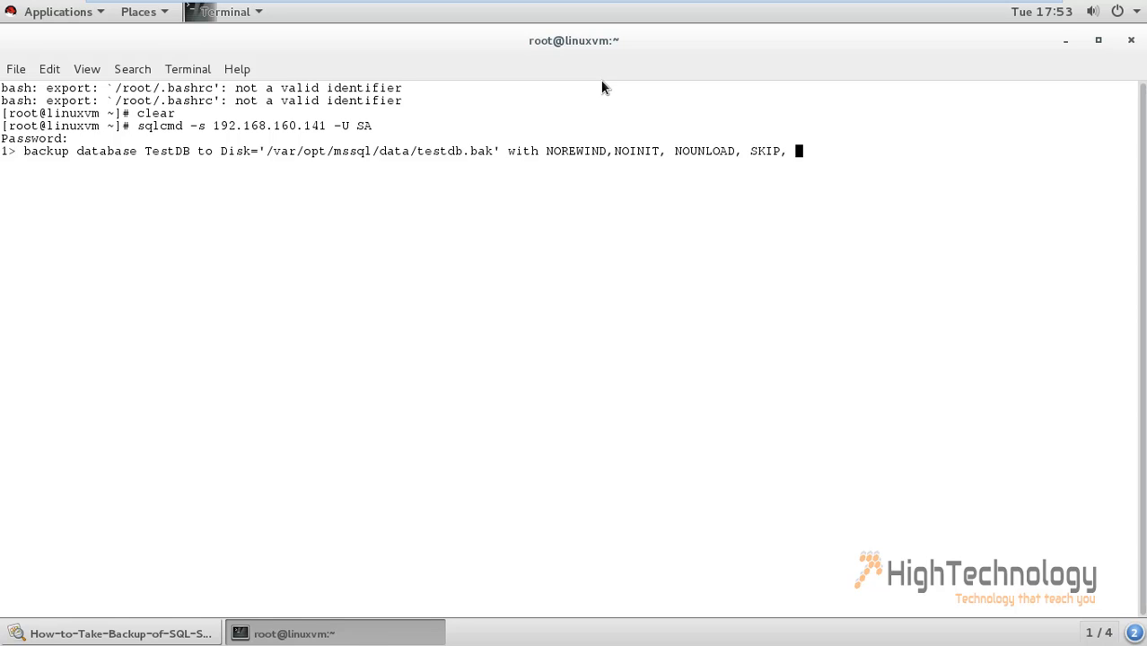
# Finish the statement with Name='TESTDB-FULL', STATS=10; and enter it
pyautogui.write("Name='")
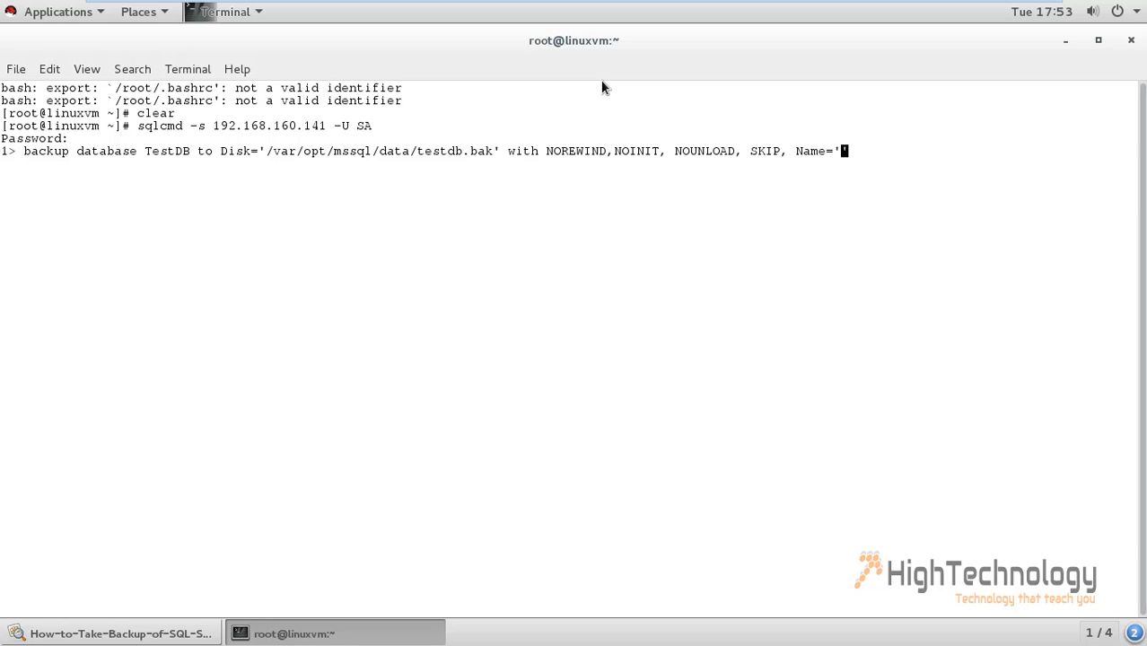
pyautogui.write('TE')
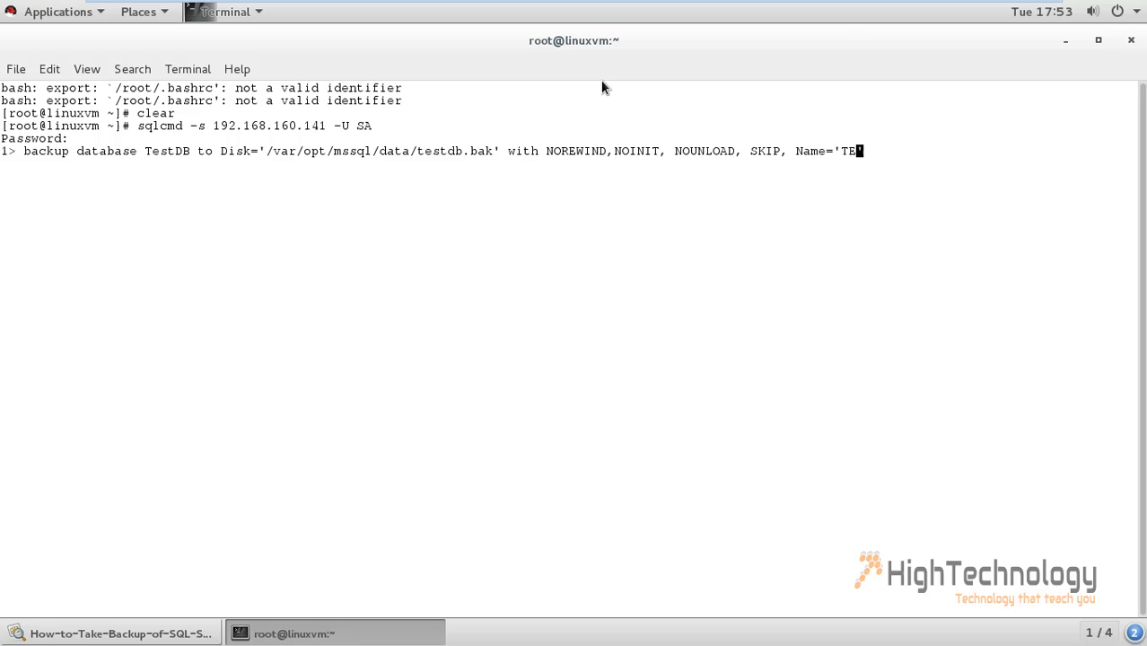
pyautogui.write("STDB'")
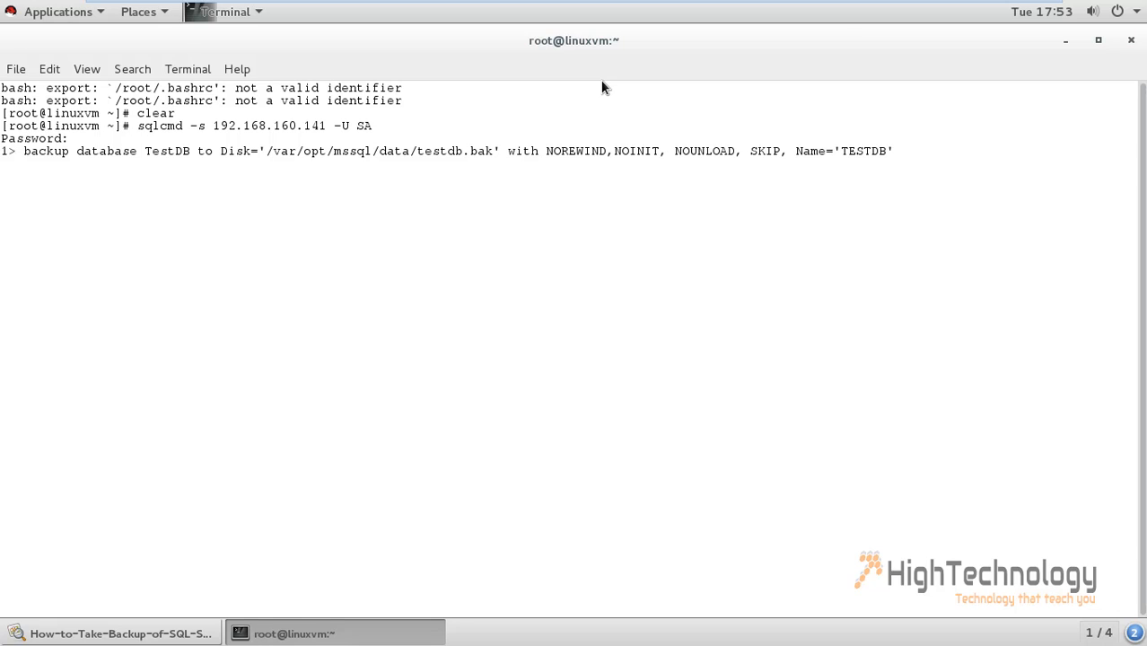
pyautogui.write('-F')
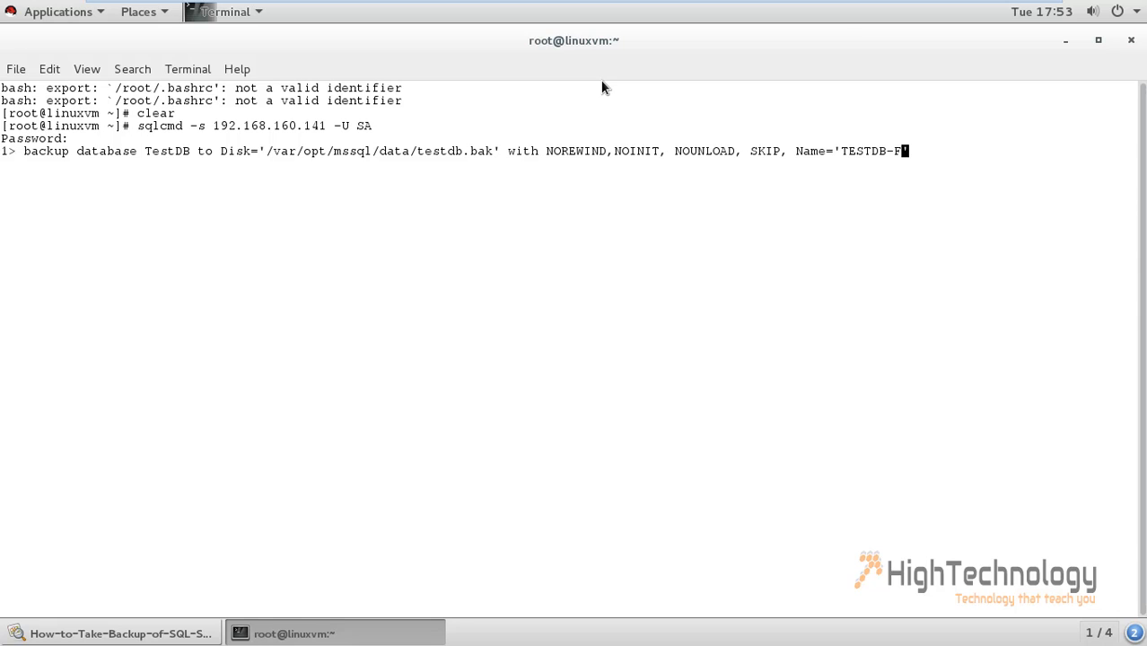
pyautogui.write("ULL'")
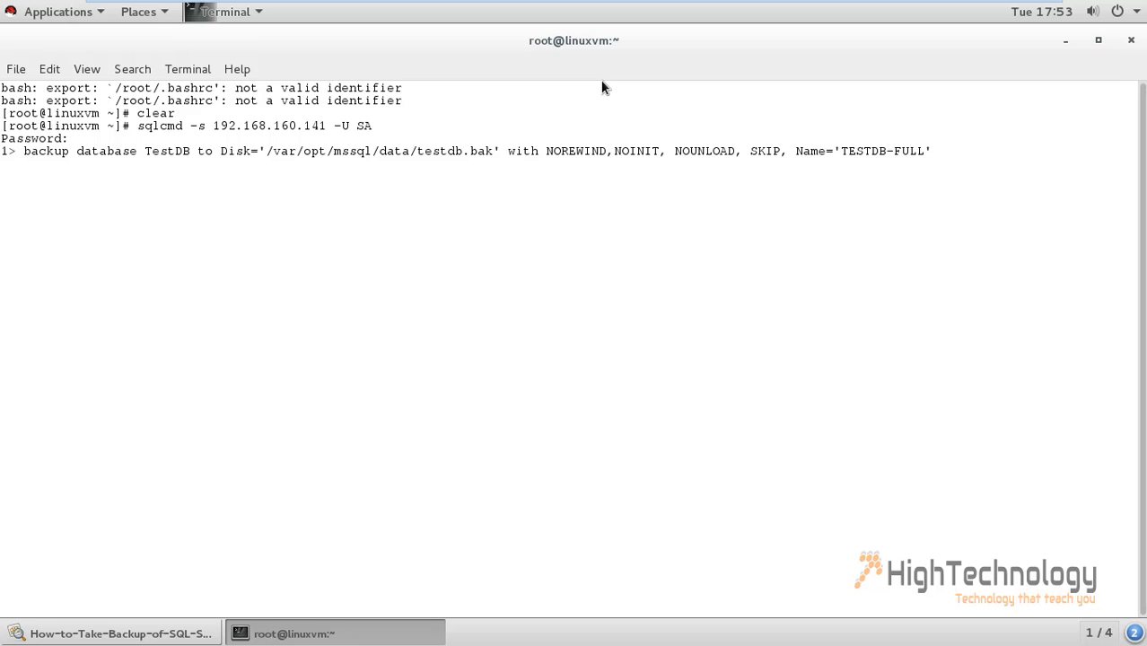
pyautogui.write(', S')
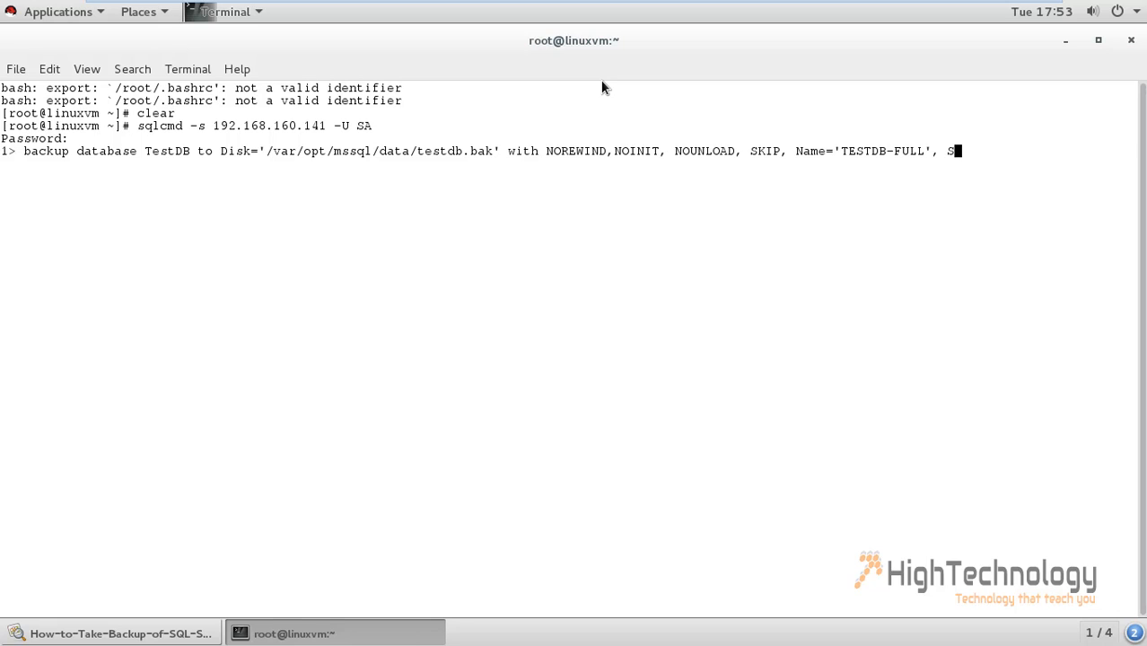
pyautogui.write('tats=')
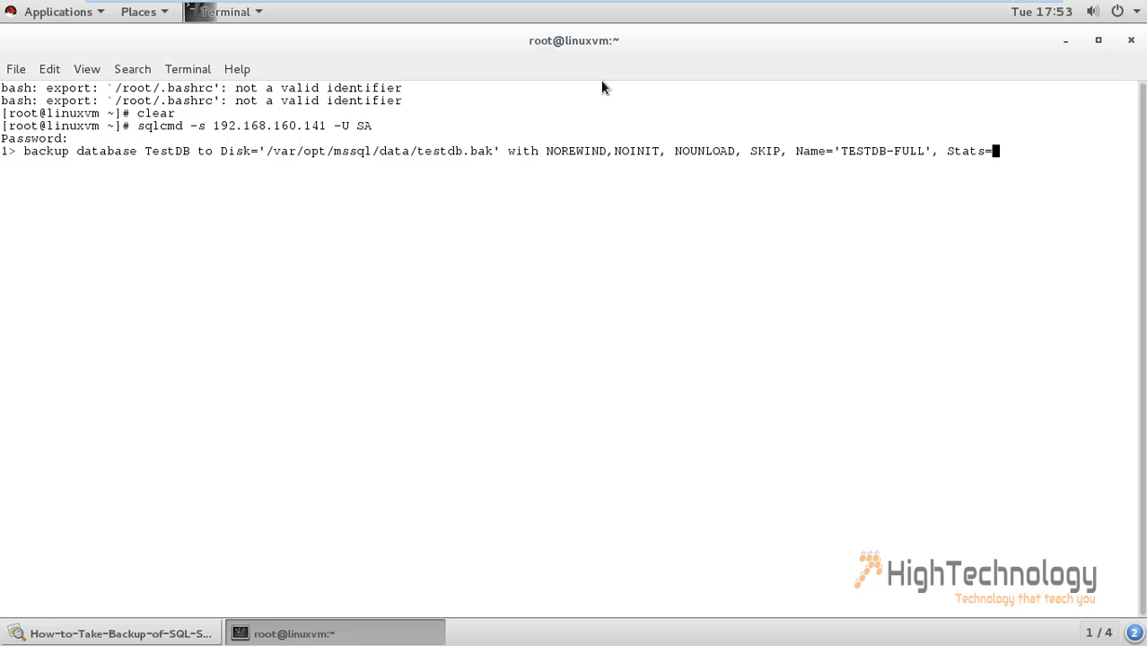
pyautogui.write('1')
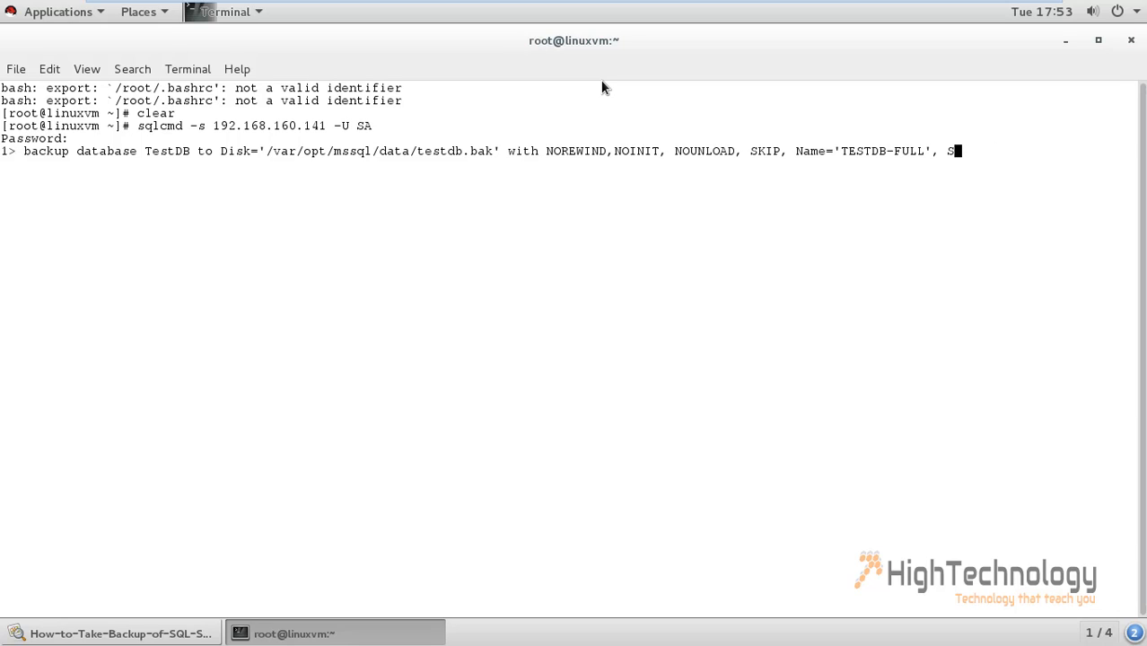
pyautogui.write('TATS')
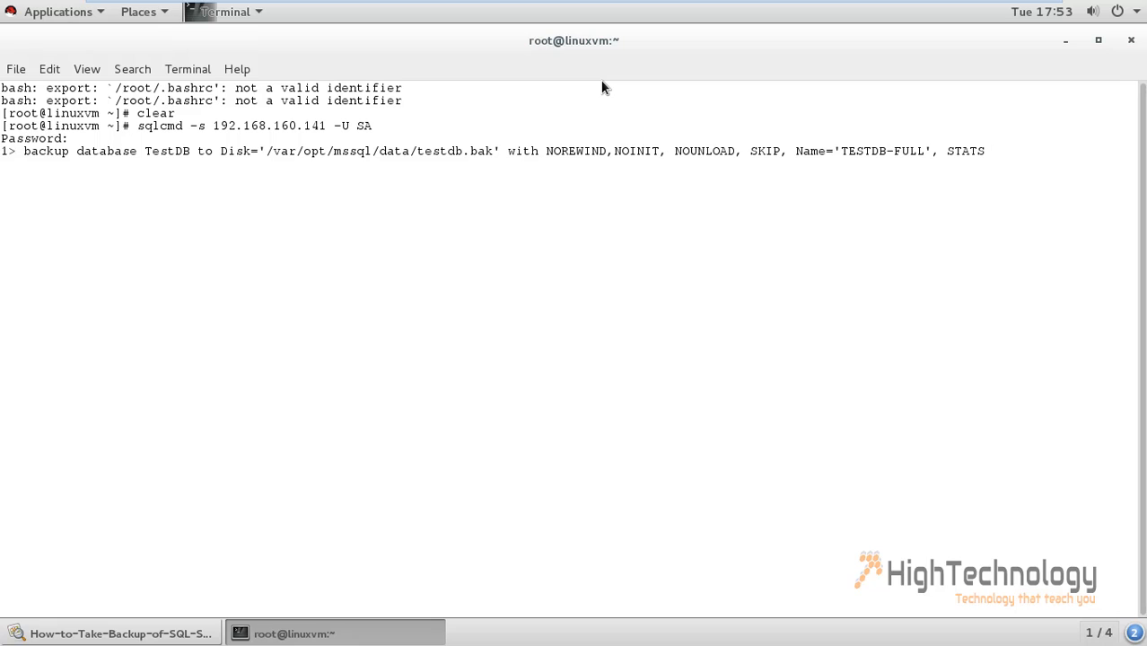
pyautogui.write('=10;')
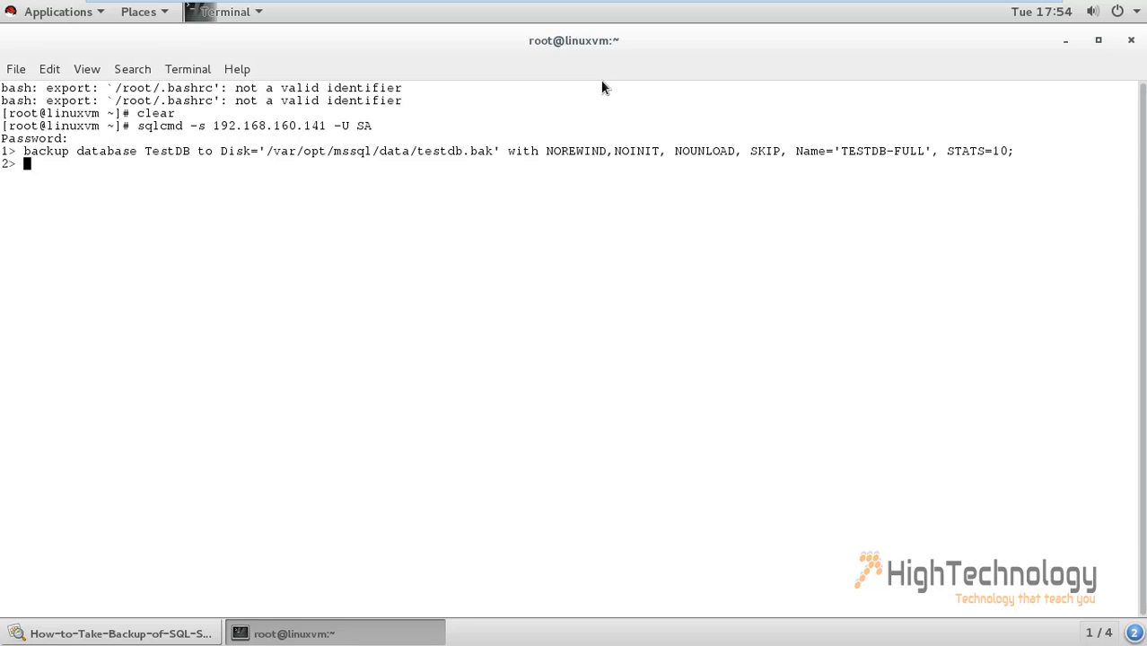
# Execute the backup with go, highlight TestDB in the 354-pages success output, and exit sqlcmd
pyautogui.write('go')
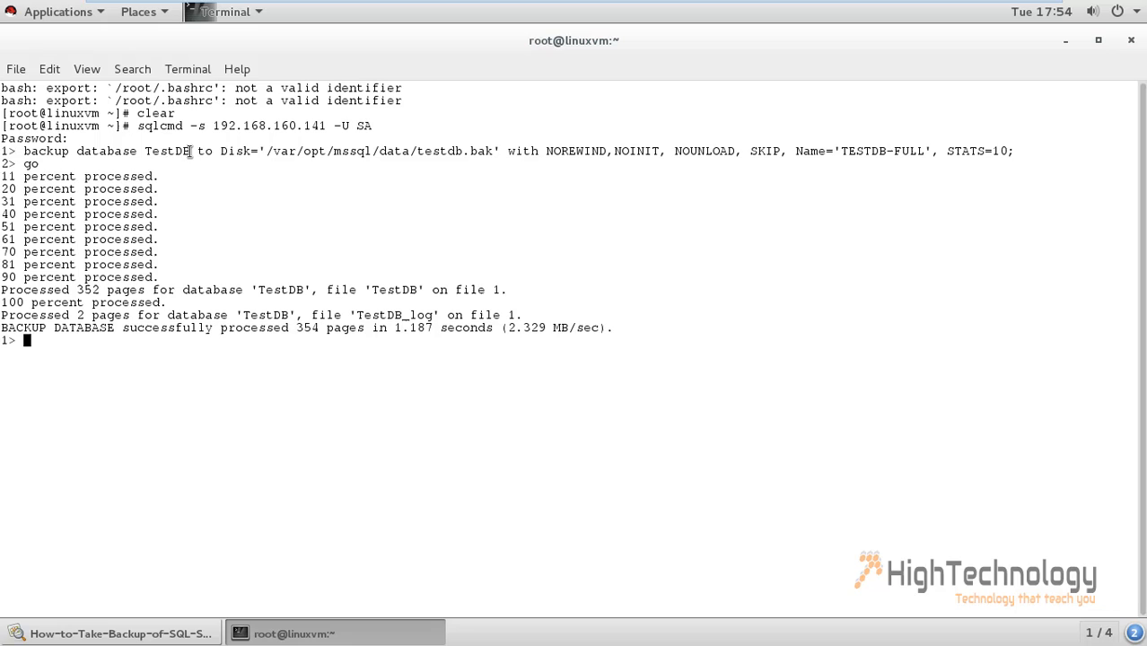
pyautogui.doubleClick(167, 151)
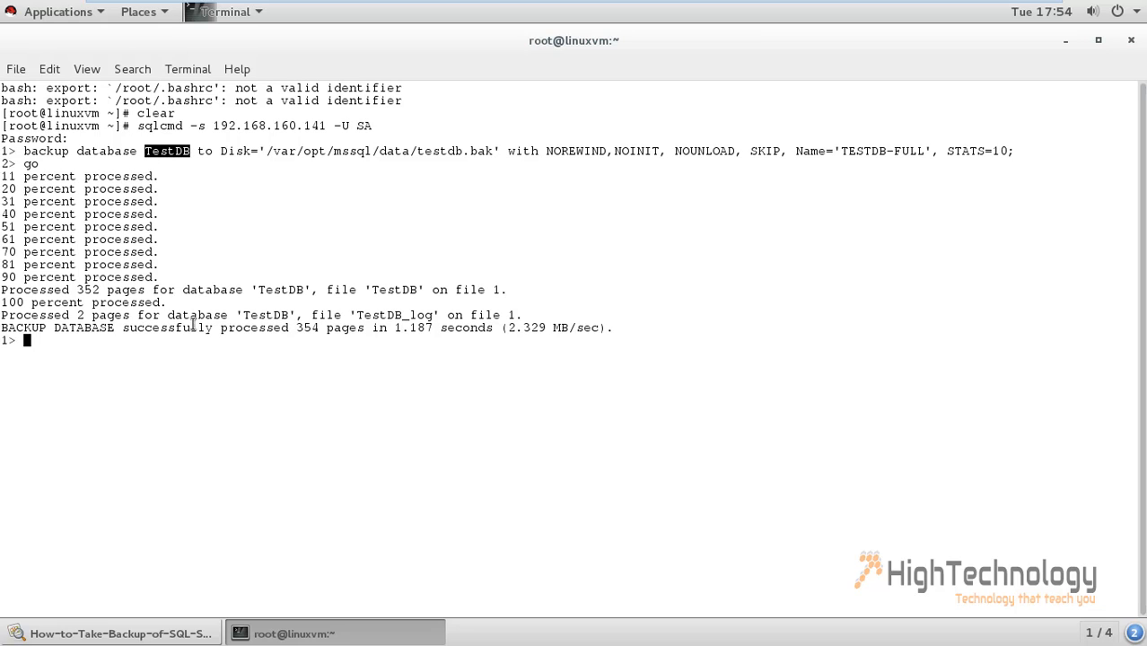
pyautogui.moveTo(441, 392)
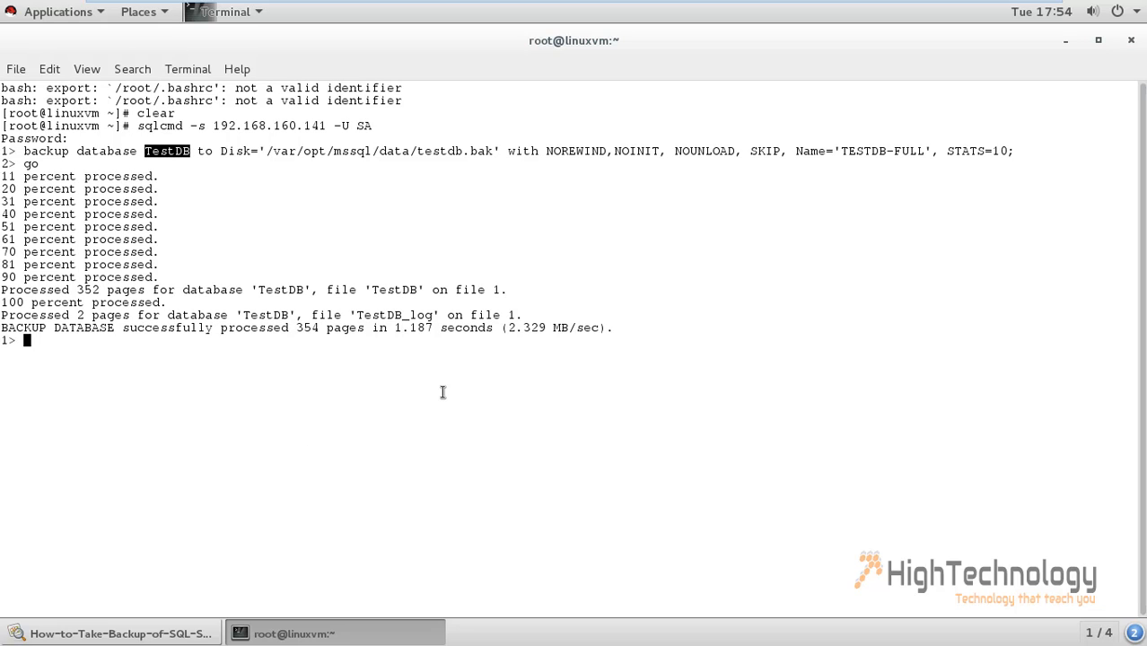
pyautogui.write('exit')
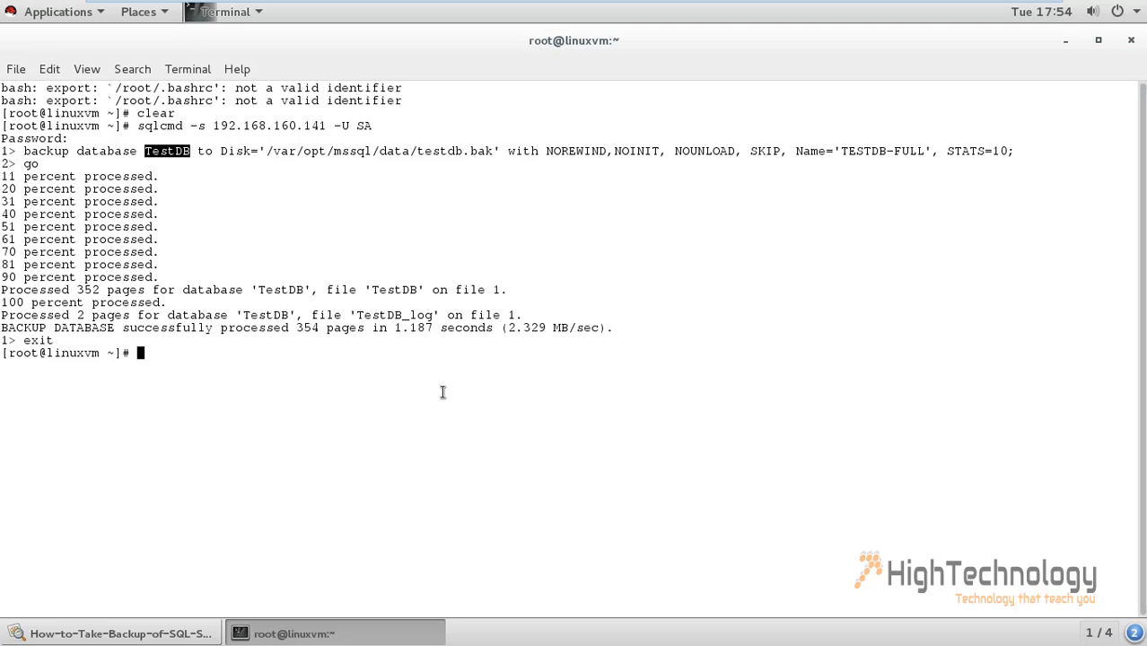
# Change to /var/opt/mssql/data, list it with ls and highlight testdb.bak in the listing
pyautogui.write('cd /')
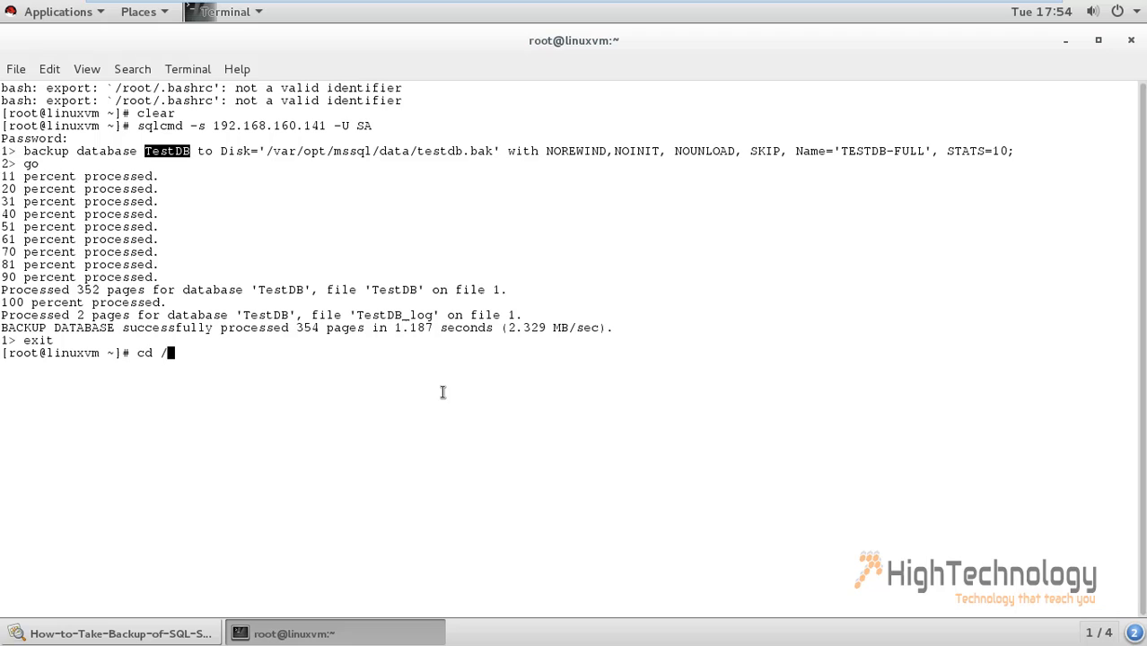
pyautogui.write('var/o')
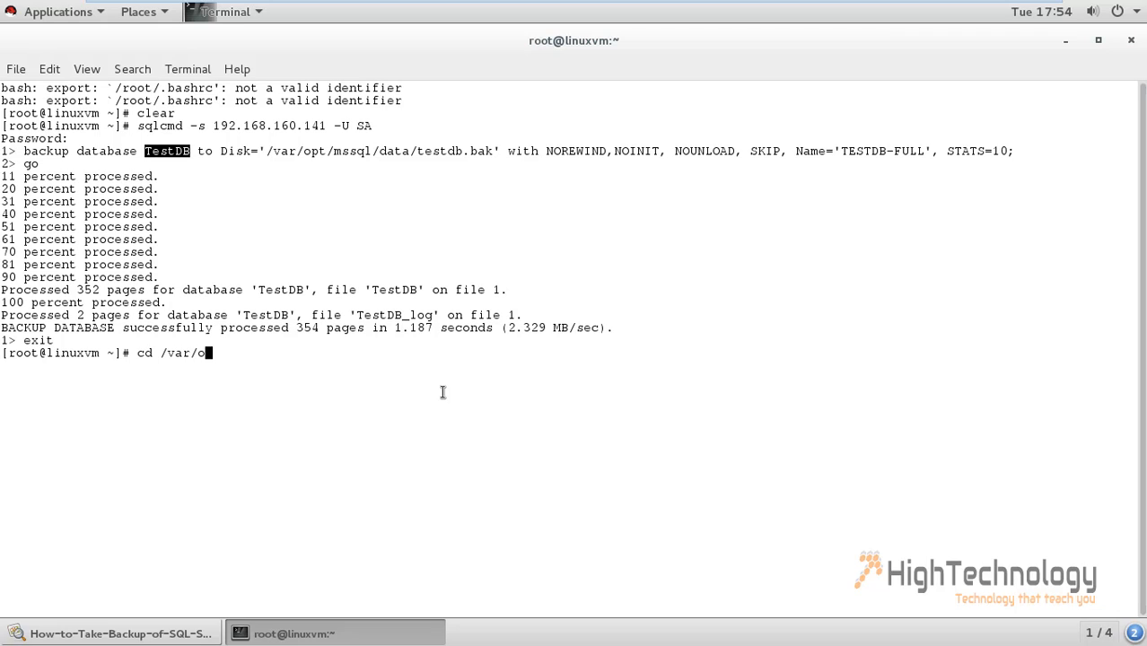
pyautogui.write('pt/mss')
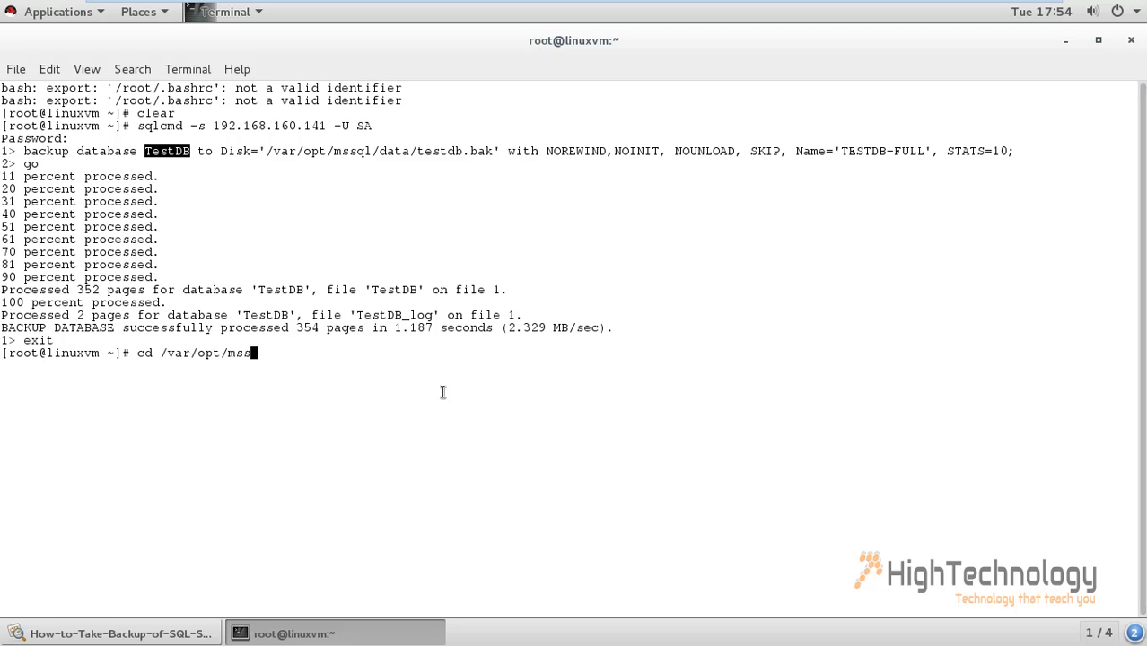
pyautogui.write('ql/data')
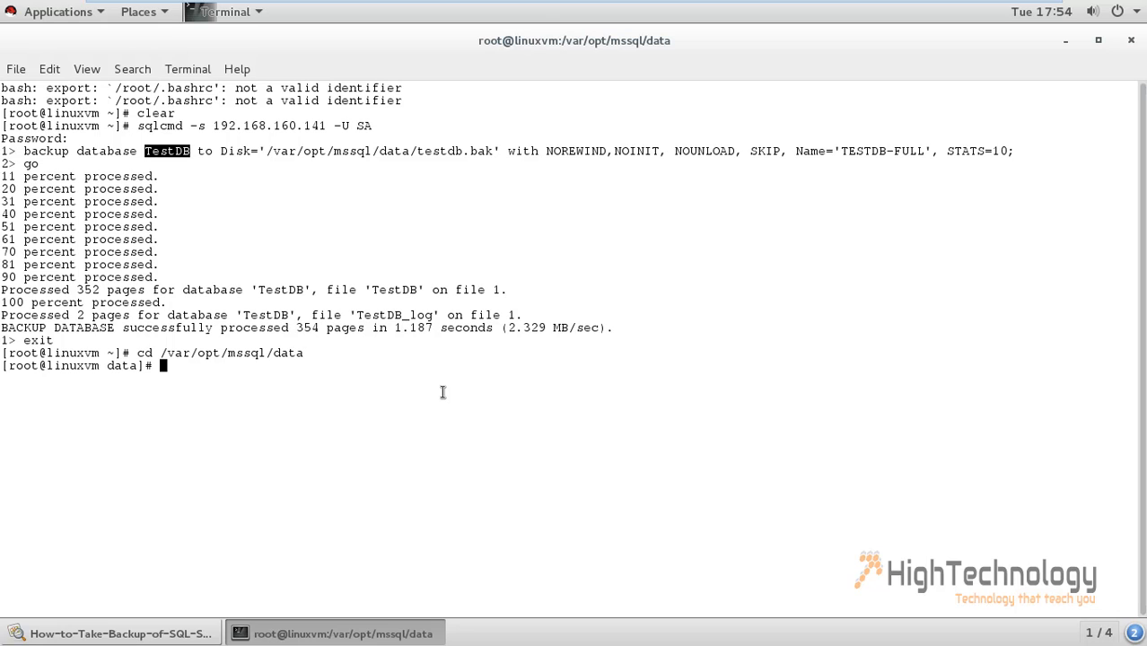
pyautogui.write('ls')
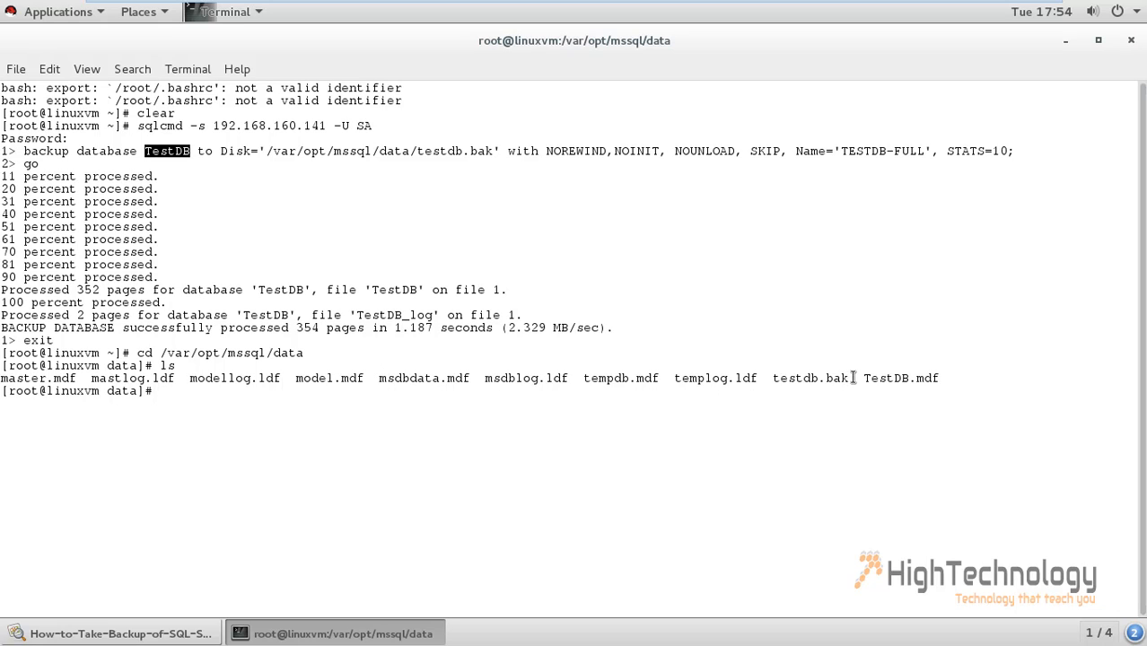
pyautogui.doubleClick(812, 377)
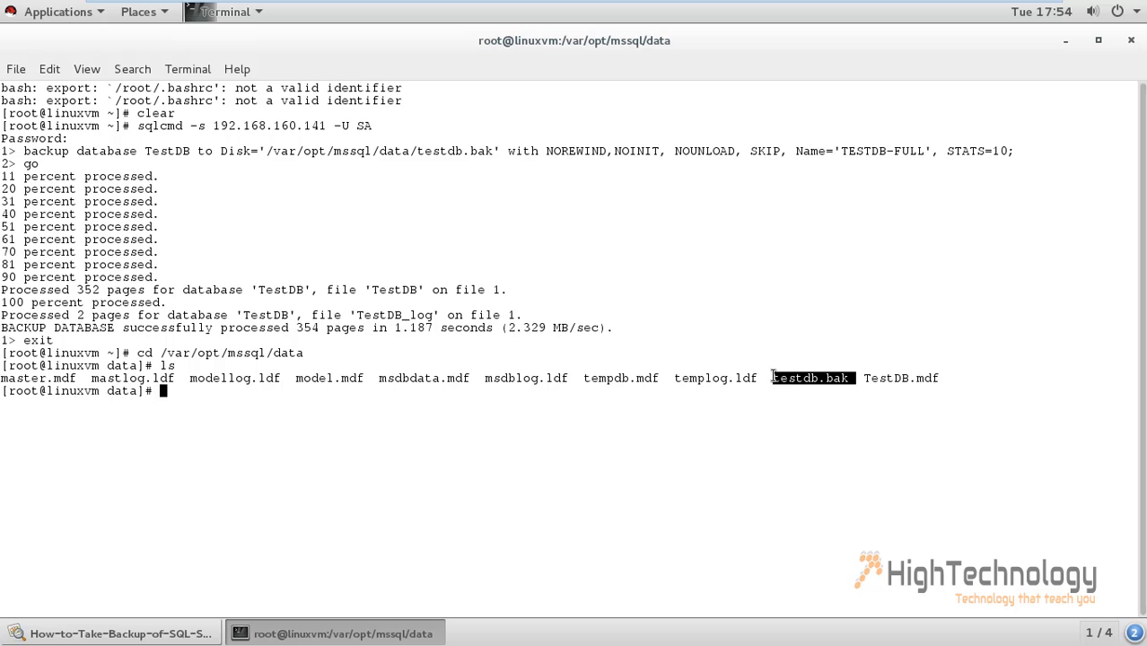